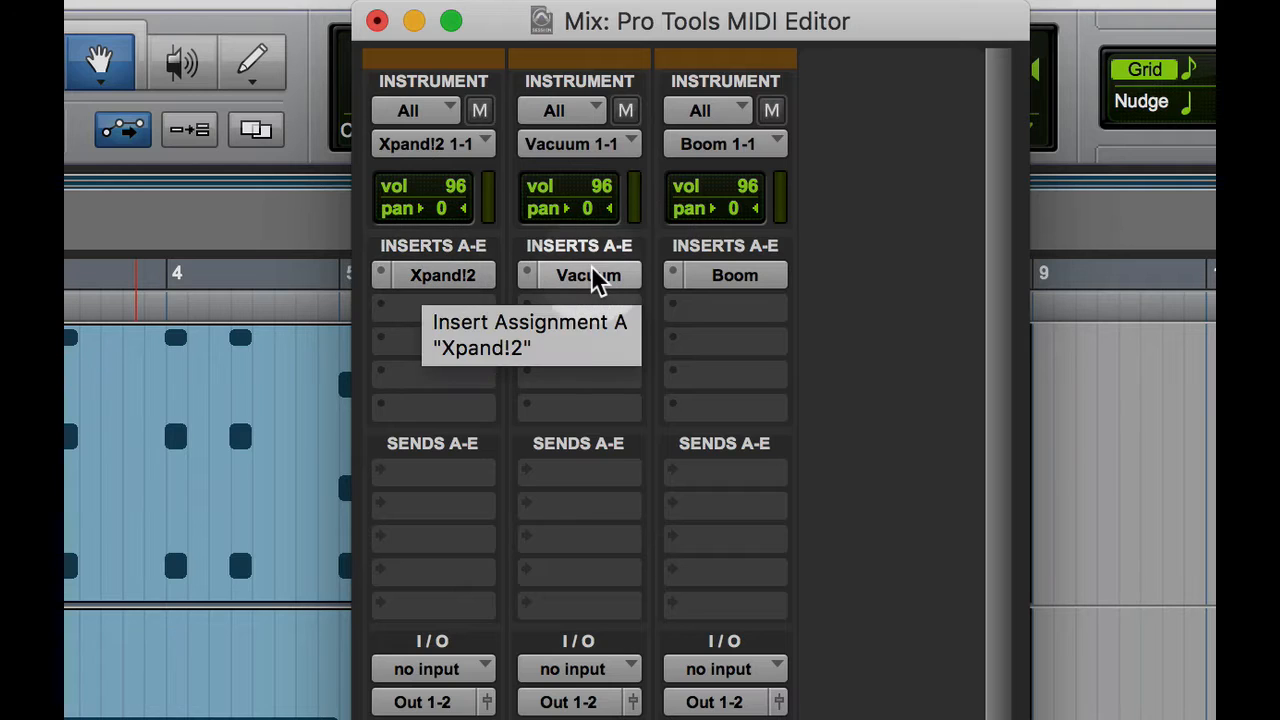
{"action": "mouse_move", "coordinate": [735, 280]}
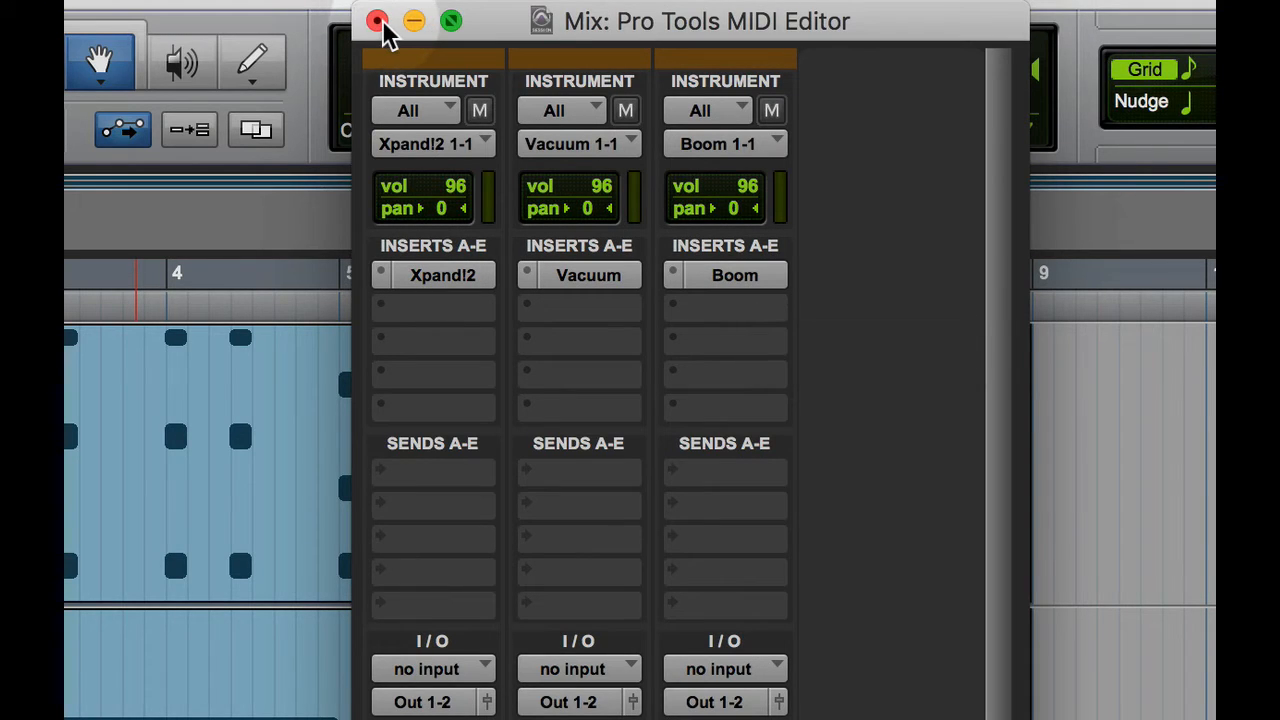
Close the MIDI Editor mixer window showing the Xpand!2, Vacuum and Boom inserts
{"action": "left_click", "coordinate": [377, 21]}
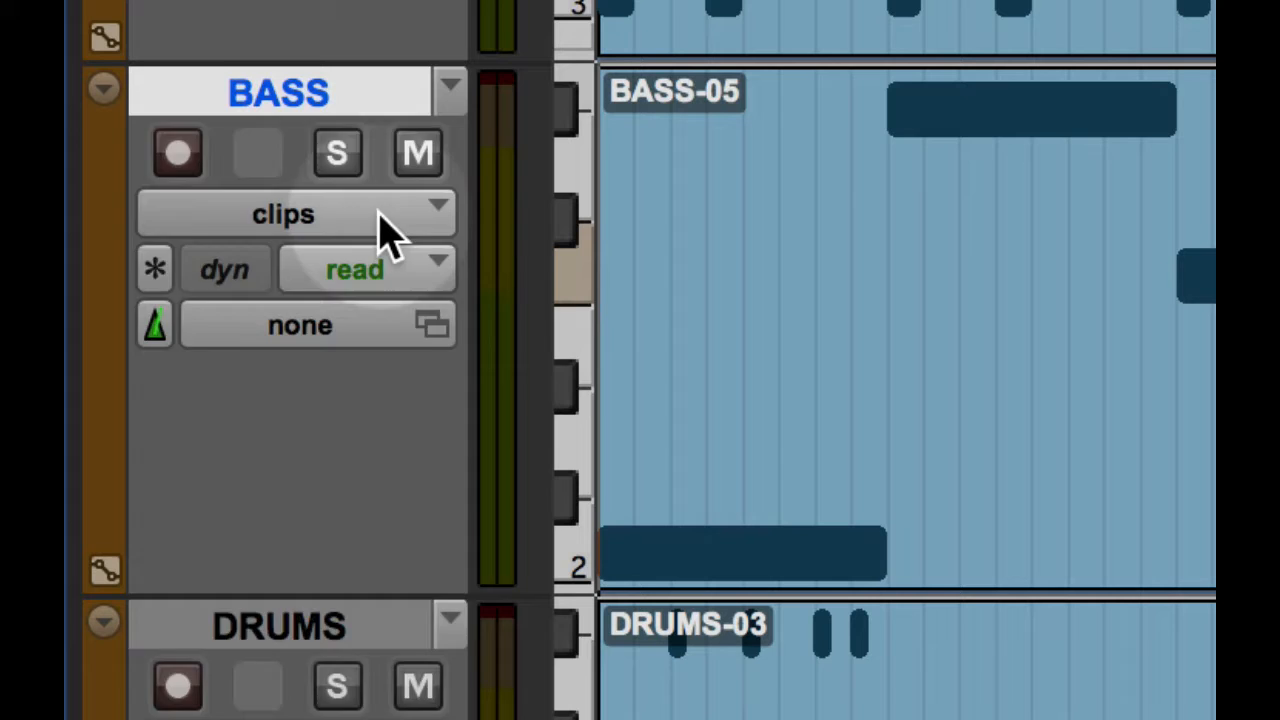
Switch the BASS track view from clips to notes
{"action": "left_click", "coordinate": [283, 213]}
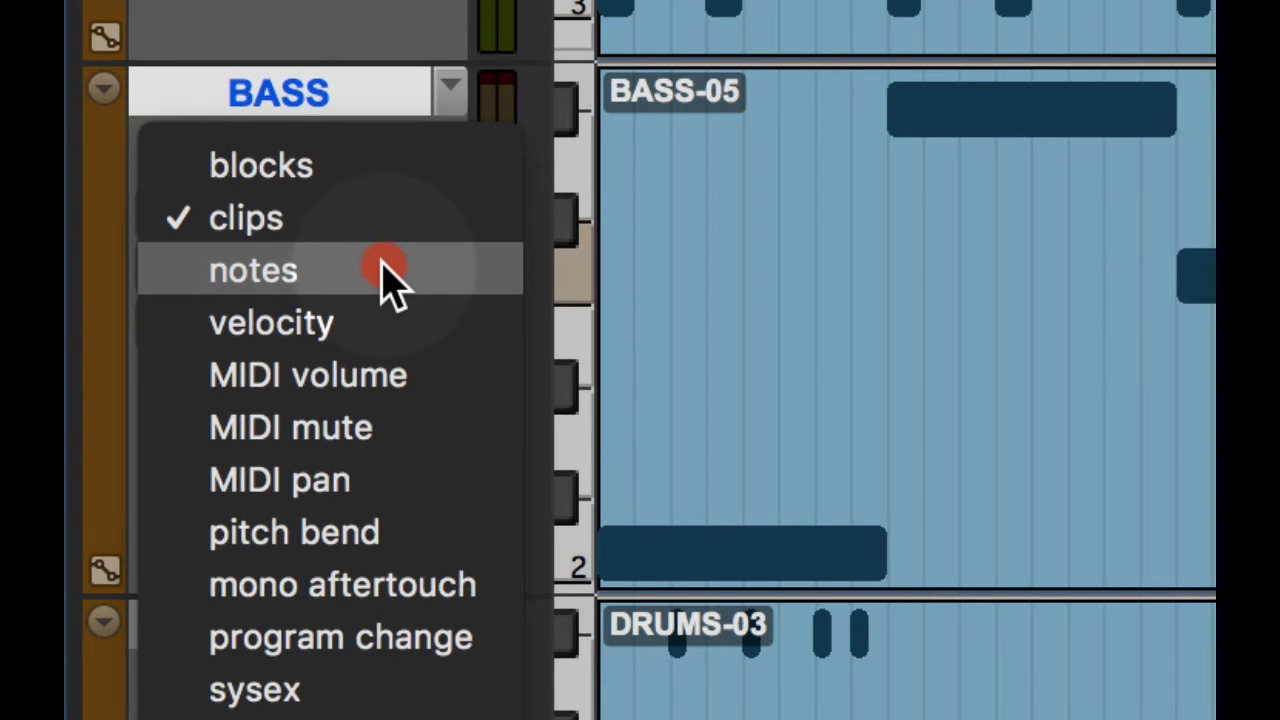
{"action": "left_click", "coordinate": [252, 270]}
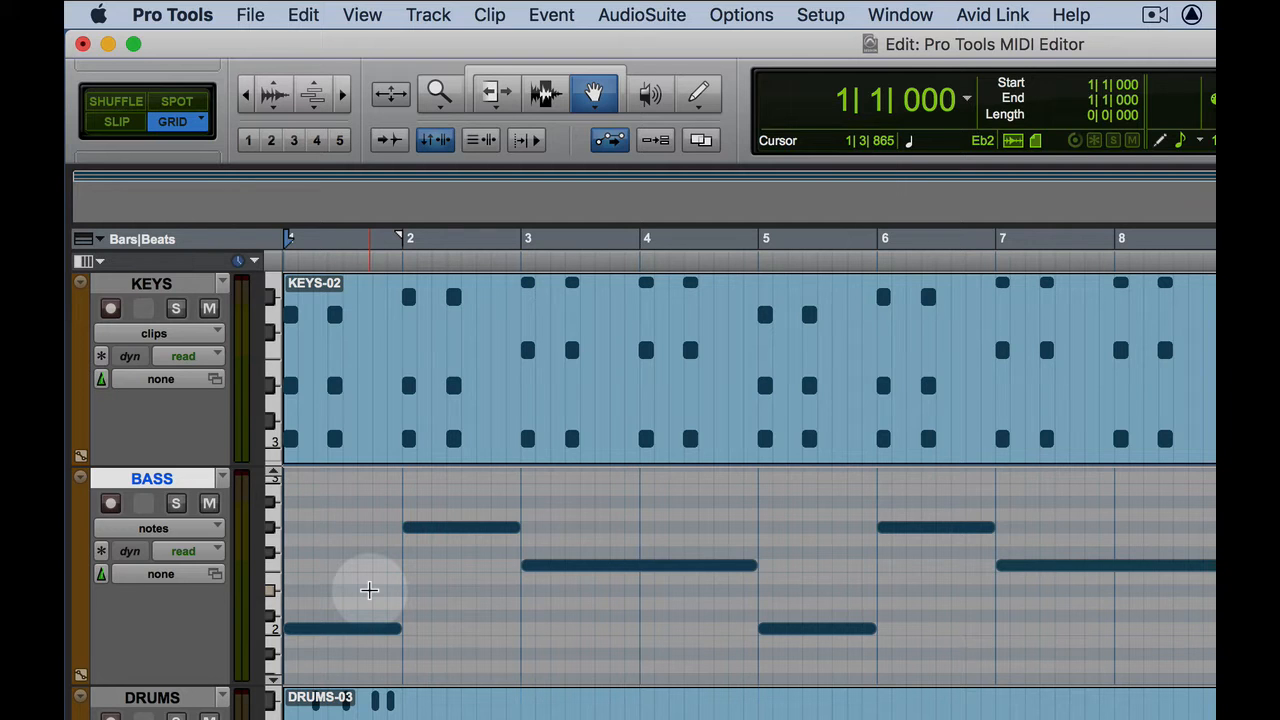
{"action": "left_click", "coordinate": [370, 629]}
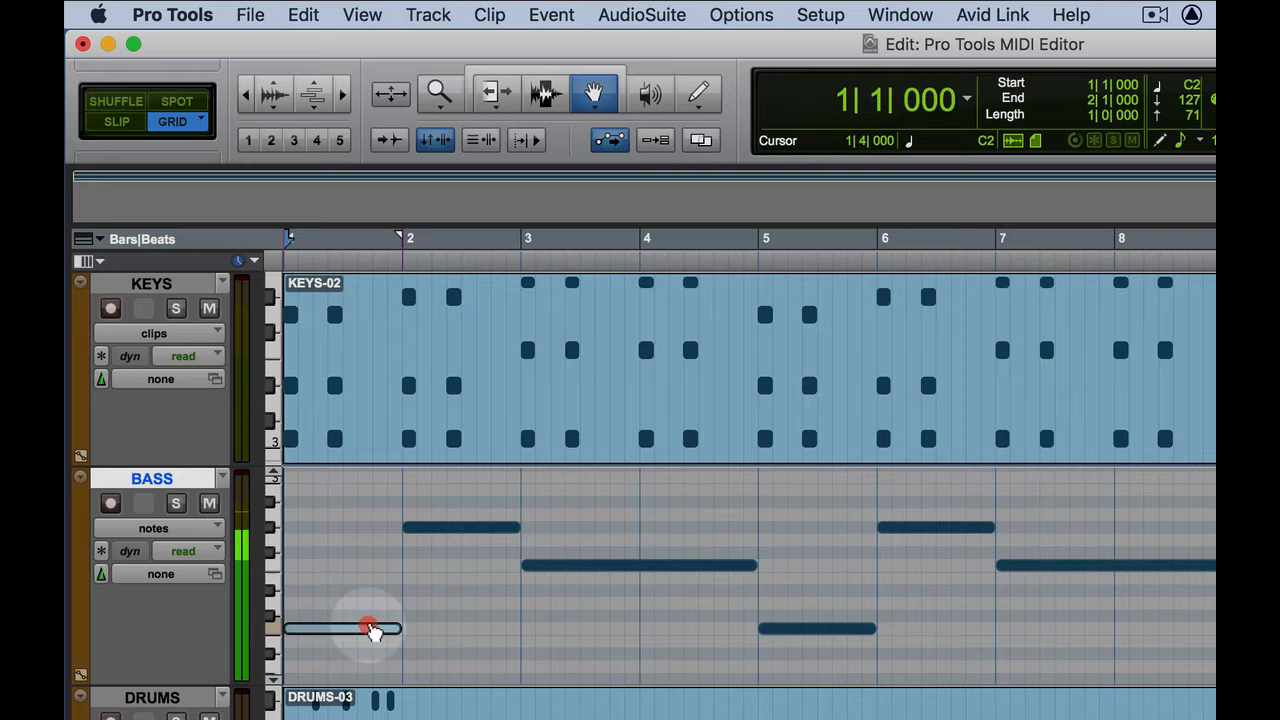
Try the Selector, Trim and Grabber tools on the bass notes at bar 1
{"action": "left_click", "coordinate": [490, 92]}
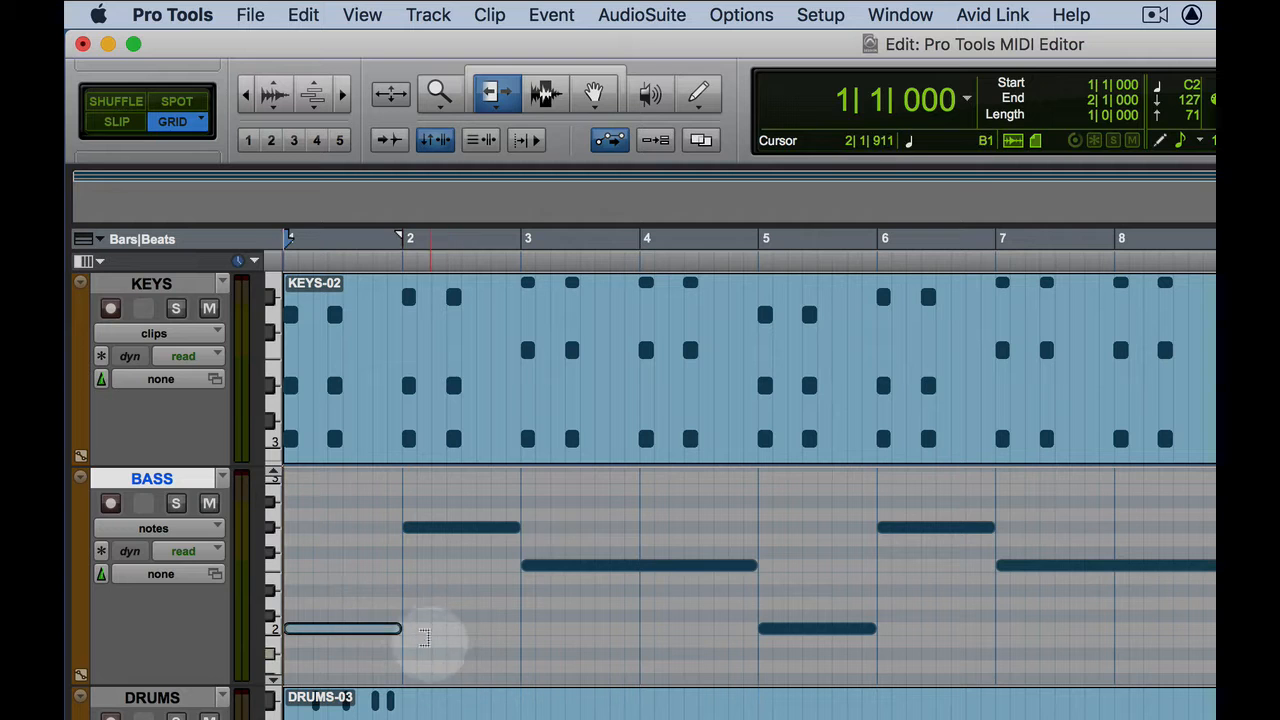
{"action": "left_click", "coordinate": [594, 93]}
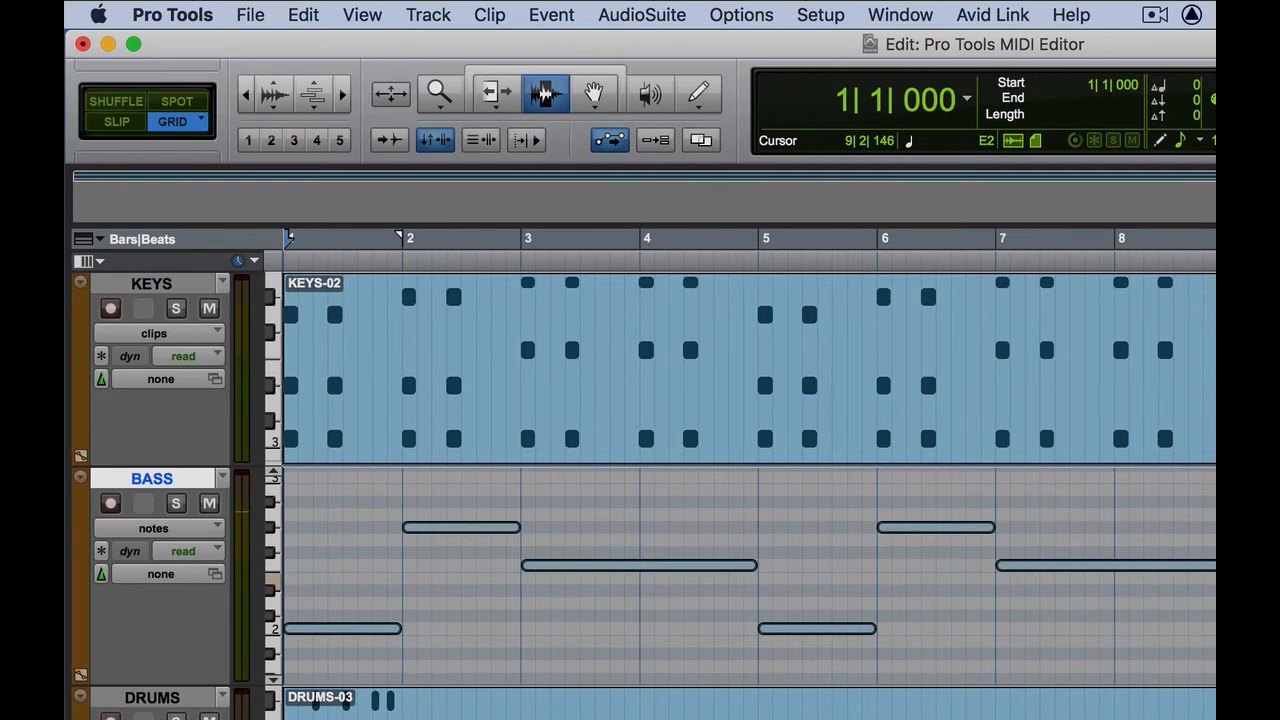
{"action": "left_click", "coordinate": [593, 93]}
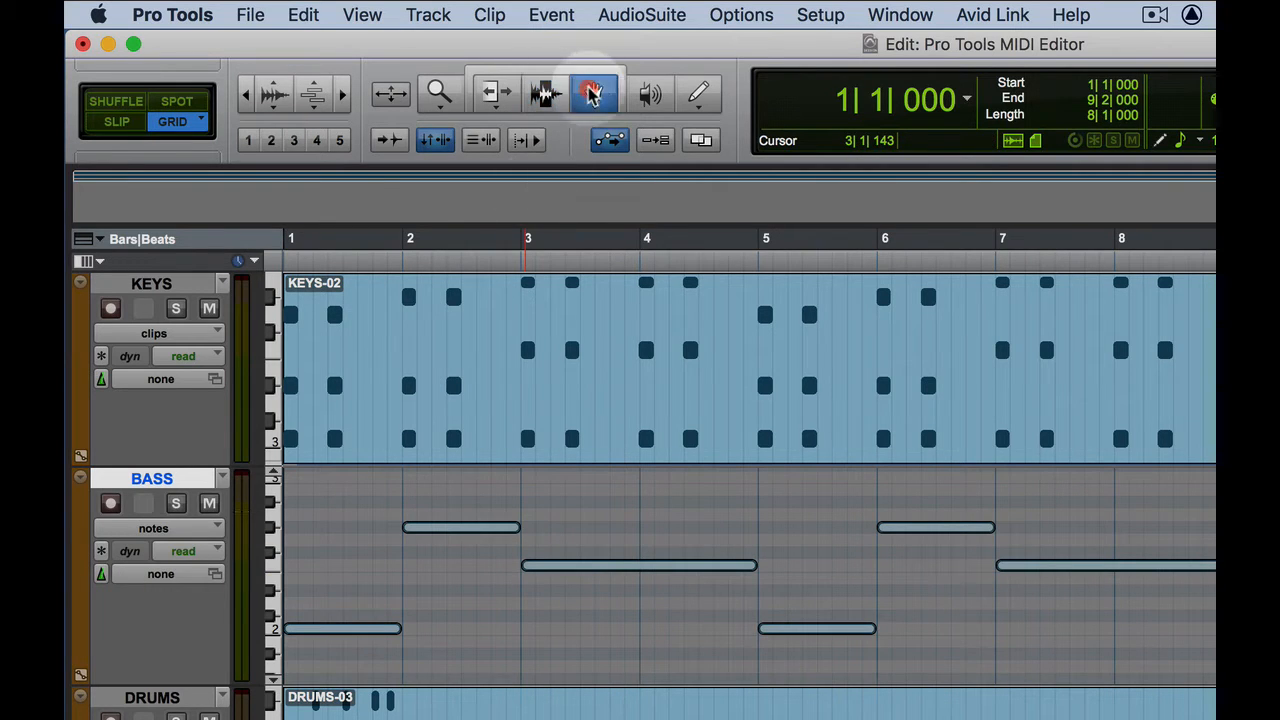
{"action": "left_click", "coordinate": [593, 93]}
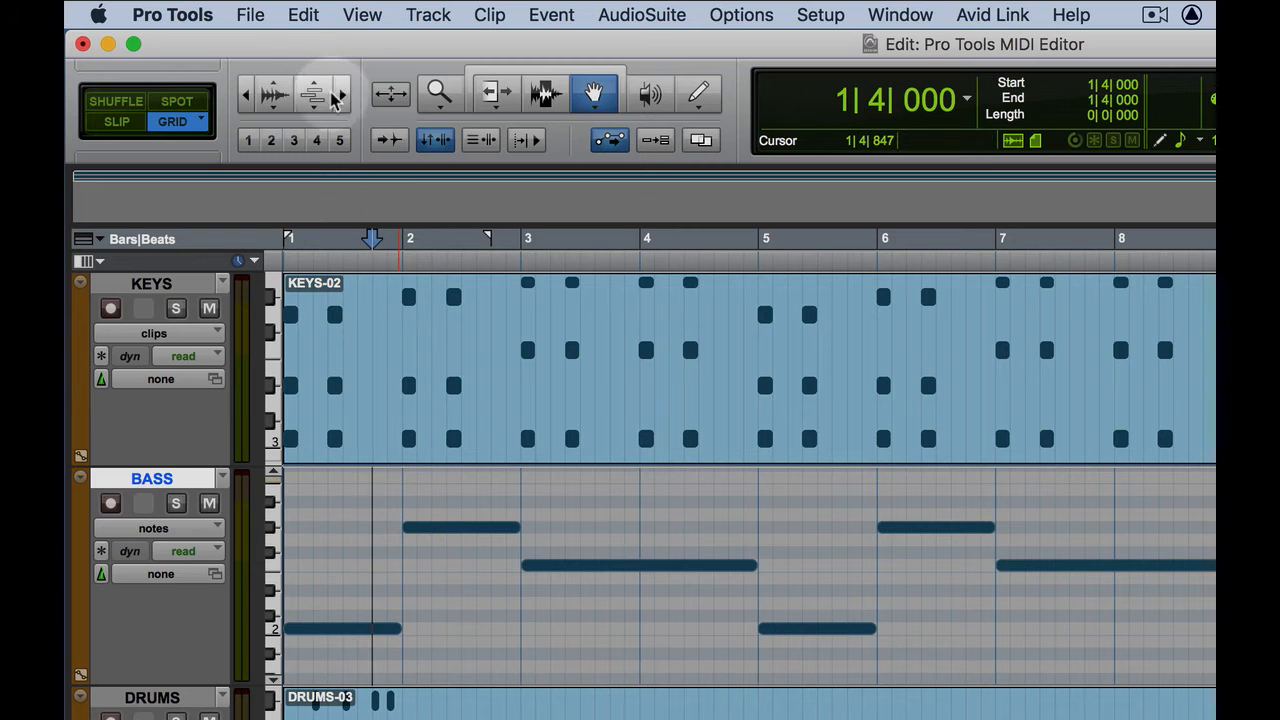
{"action": "mouse_move", "coordinate": [313, 94]}
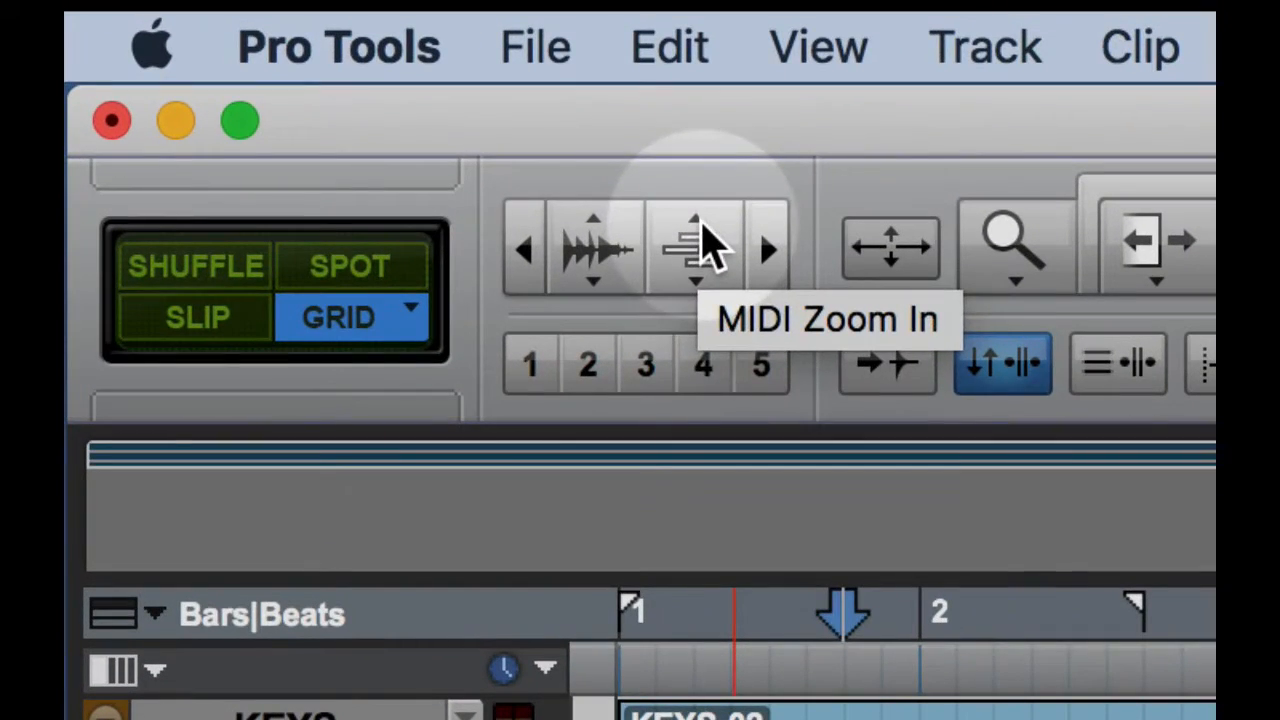
Zoom in on the MIDI notes to show the full eight-bar KEYS, BASS and DRUMS parts
{"action": "left_click", "coordinate": [693, 248]}
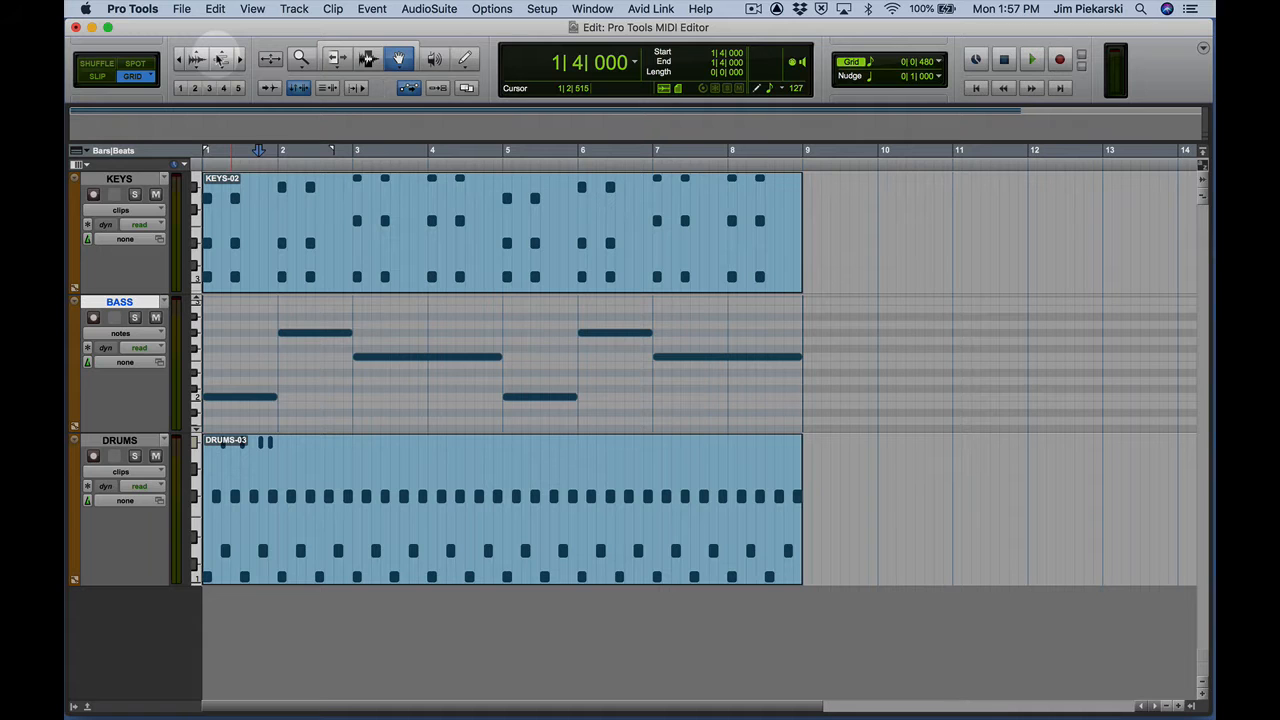
{"action": "key", "text": "cmd+shift+]"}
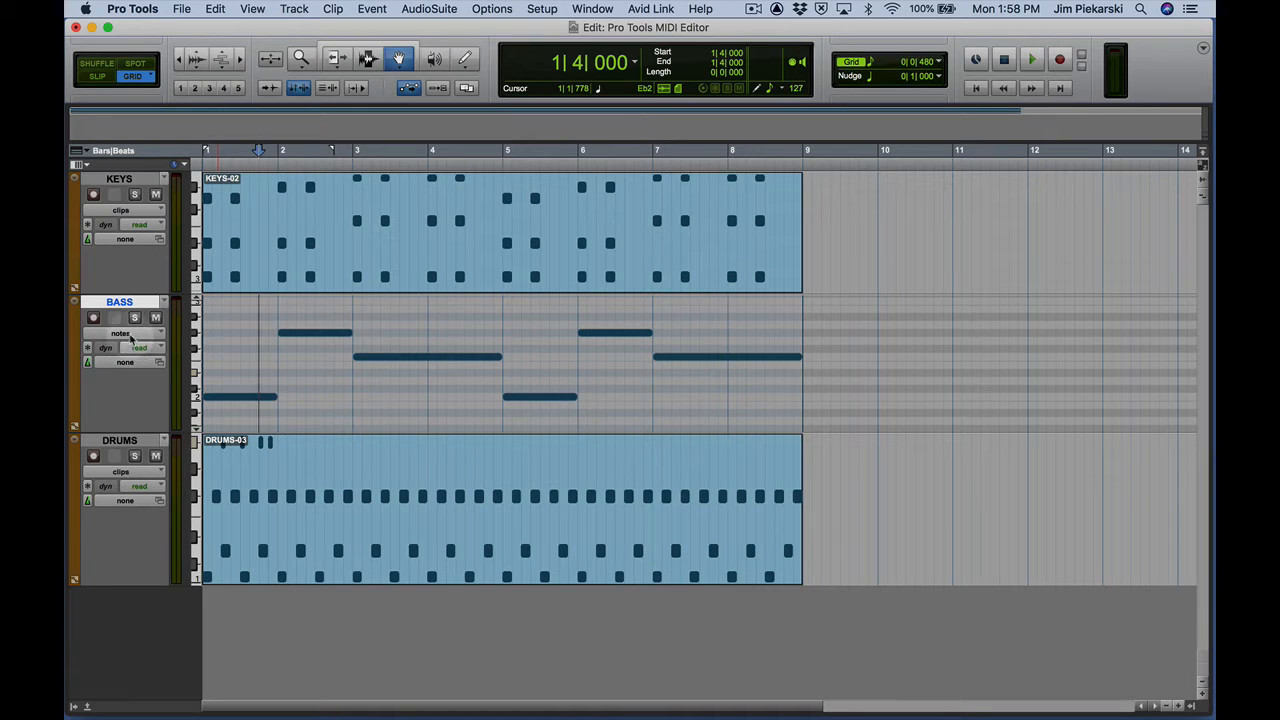
{"action": "mouse_move", "coordinate": [140, 347]}
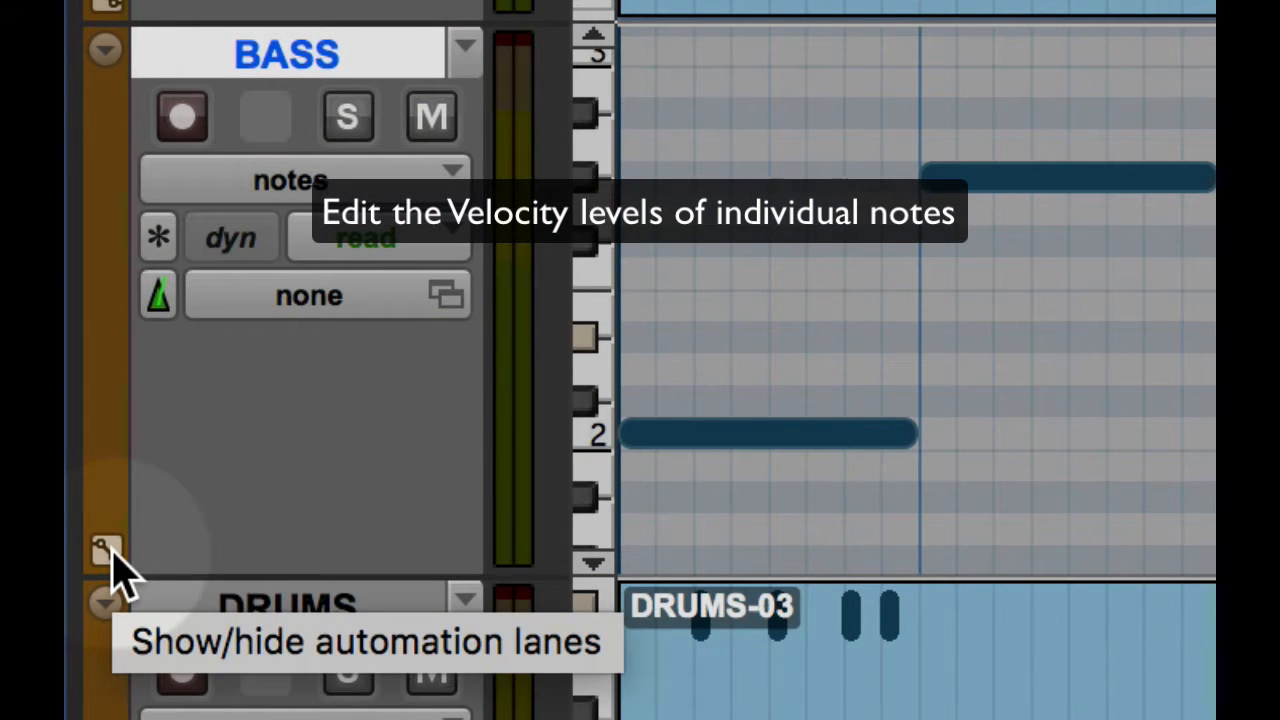
Show the BASS velocity lane and lower the first bass note's velocity from 127 to 40
{"action": "left_click", "coordinate": [105, 548]}
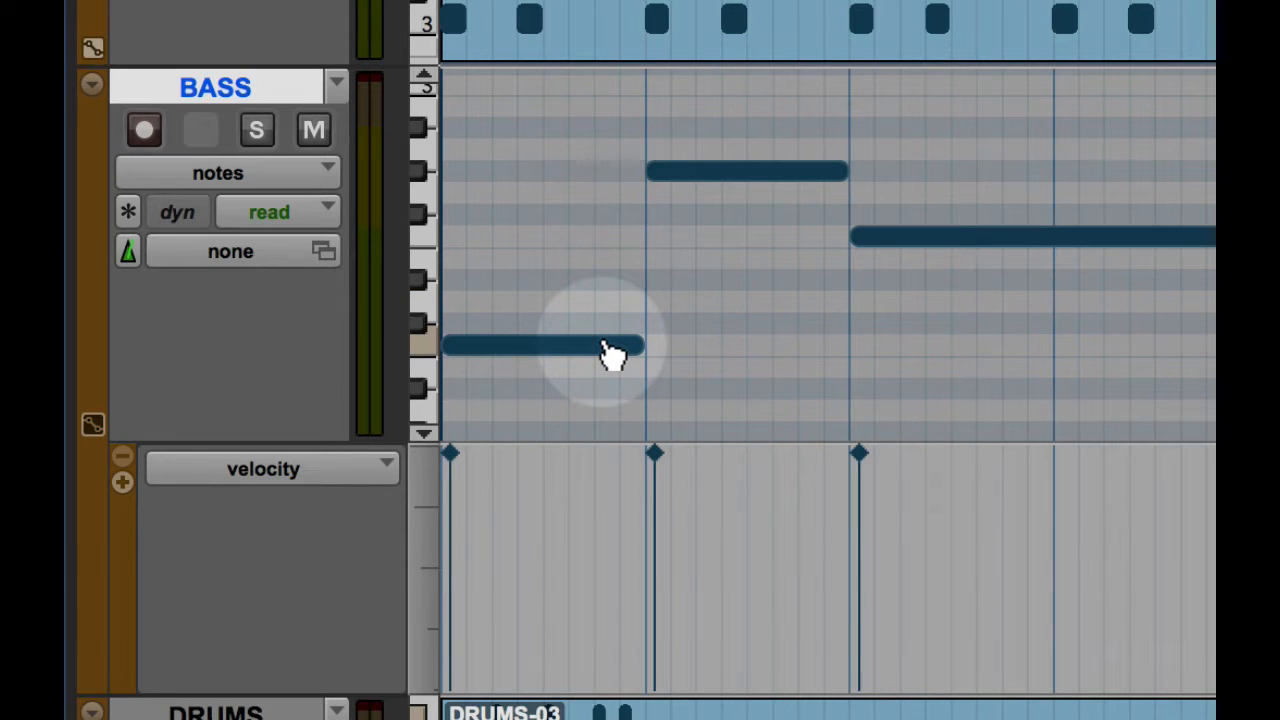
{"action": "left_click", "coordinate": [545, 345]}
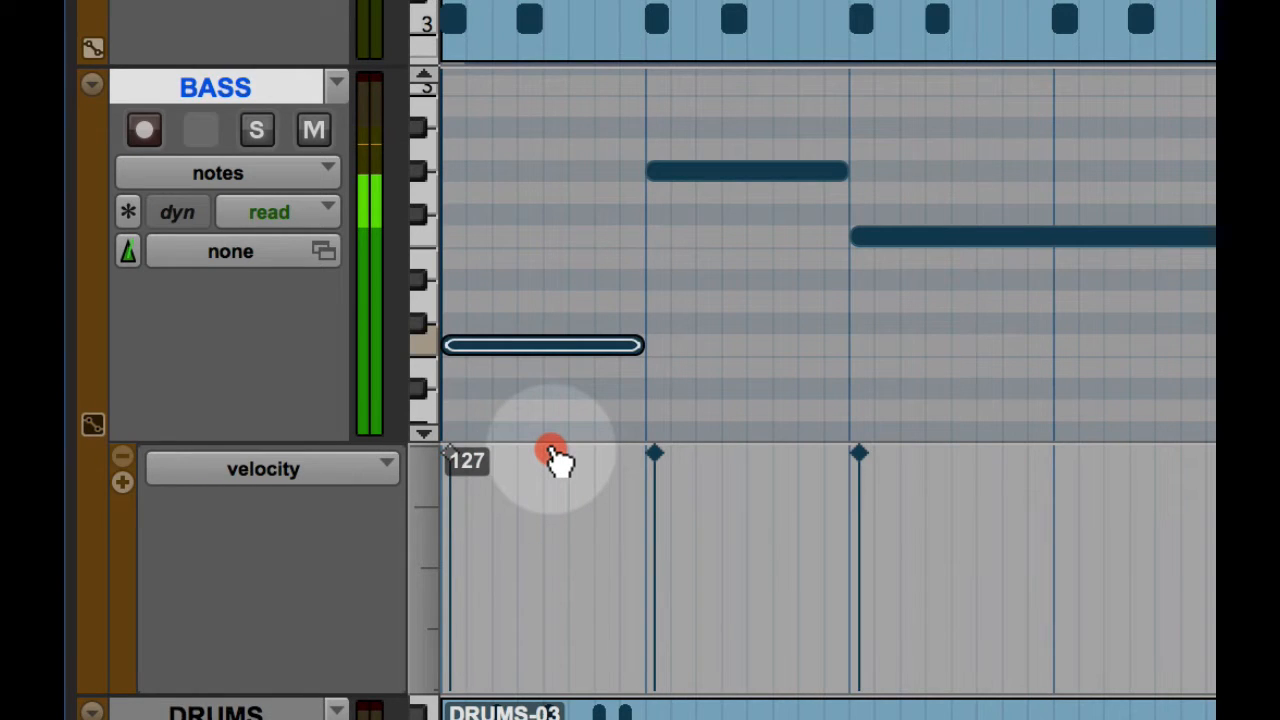
{"action": "left_click_drag", "start_coordinate": [550, 450], "coordinate": [550, 615]}
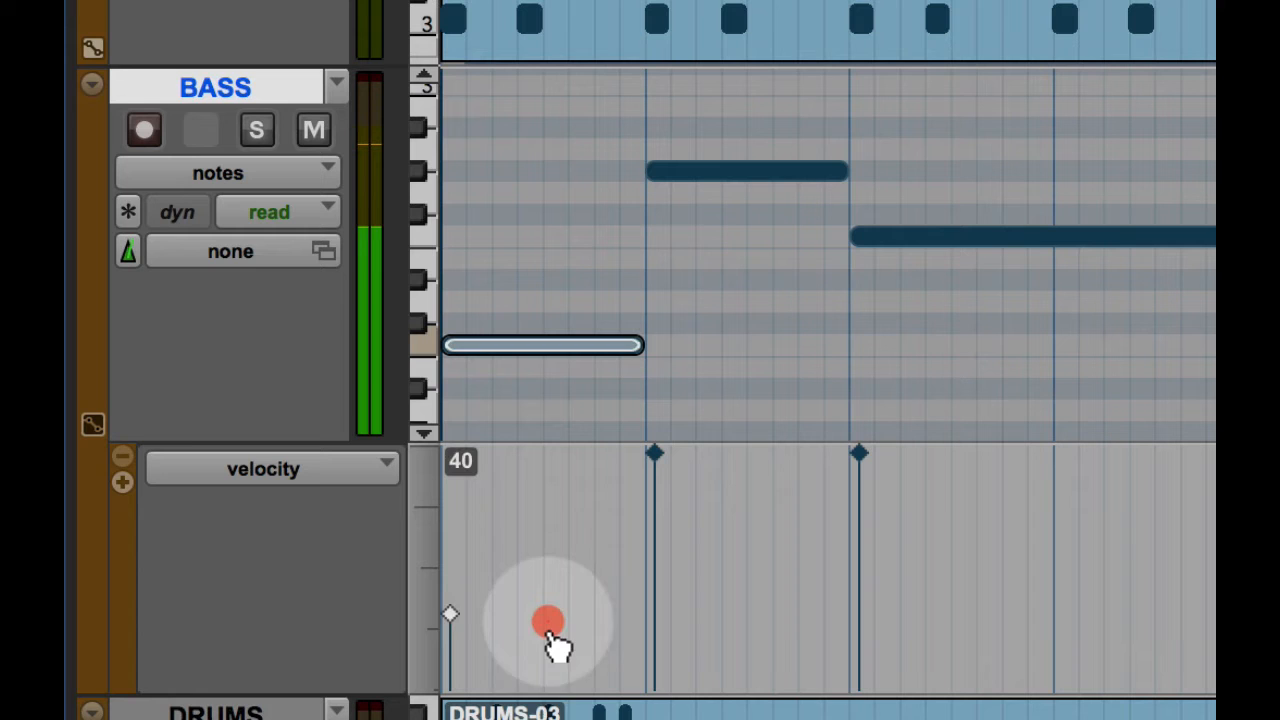
{"action": "left_click_drag", "start_coordinate": [550, 620], "coordinate": [550, 695]}
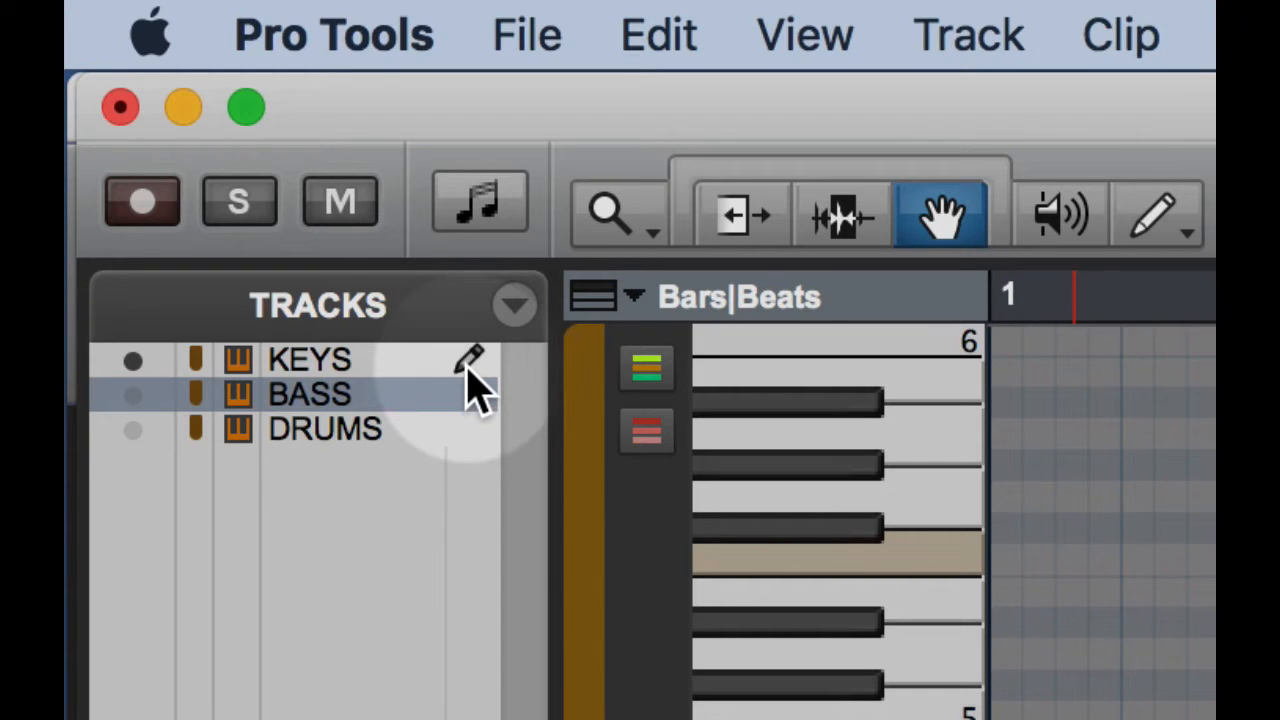
{"action": "mouse_move", "coordinate": [495, 390]}
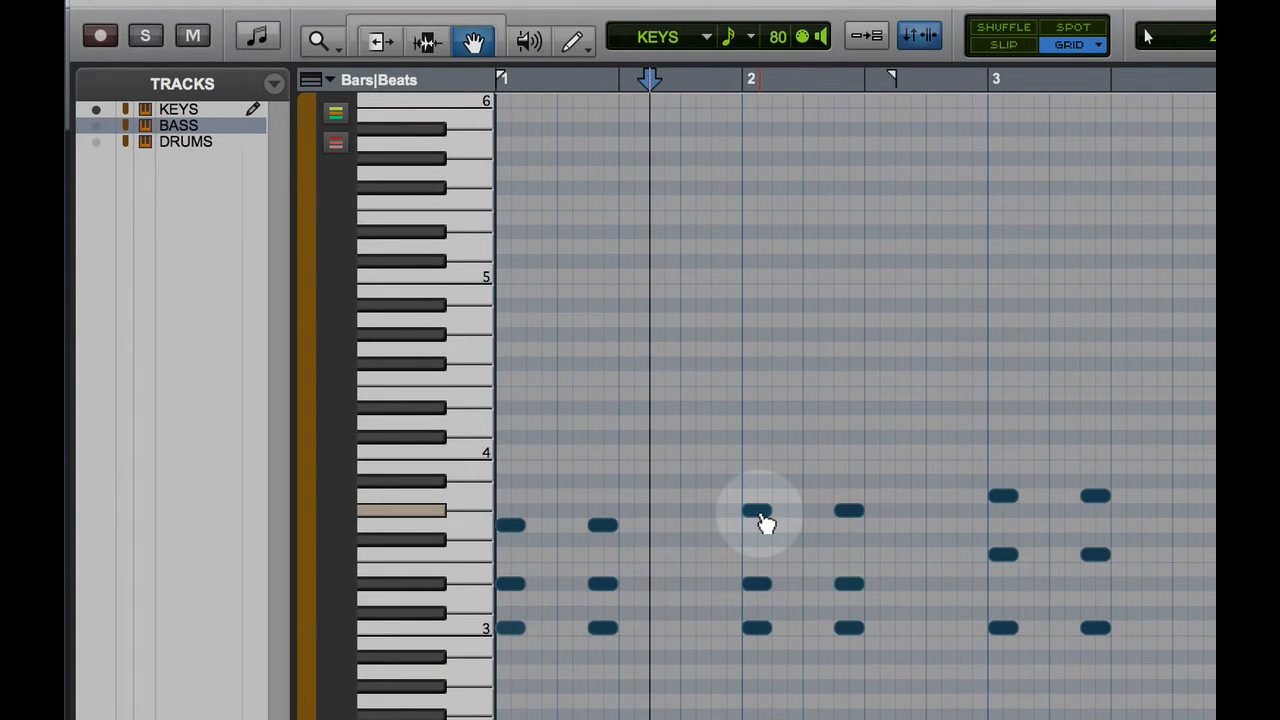
Select the KEYS note at bar 2 and drag its velocity stalk
{"action": "left_click", "coordinate": [755, 512]}
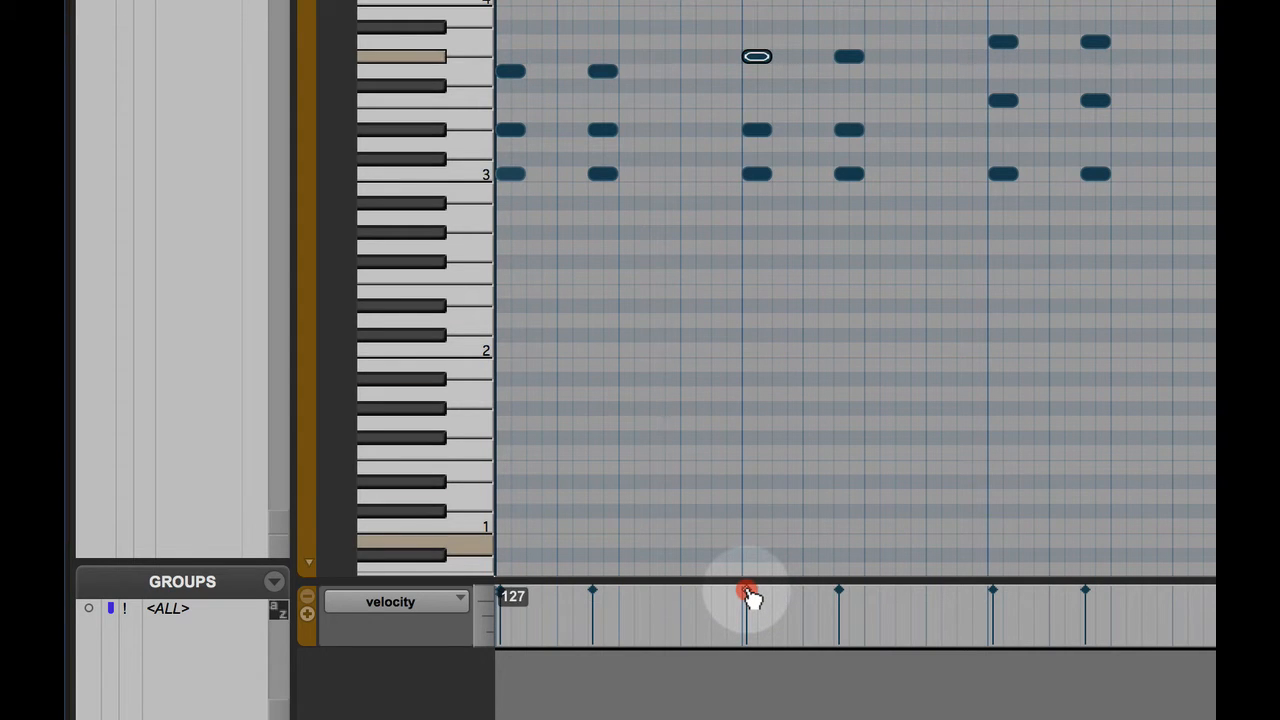
{"action": "left_click_drag", "start_coordinate": [747, 590], "coordinate": [747, 610]}
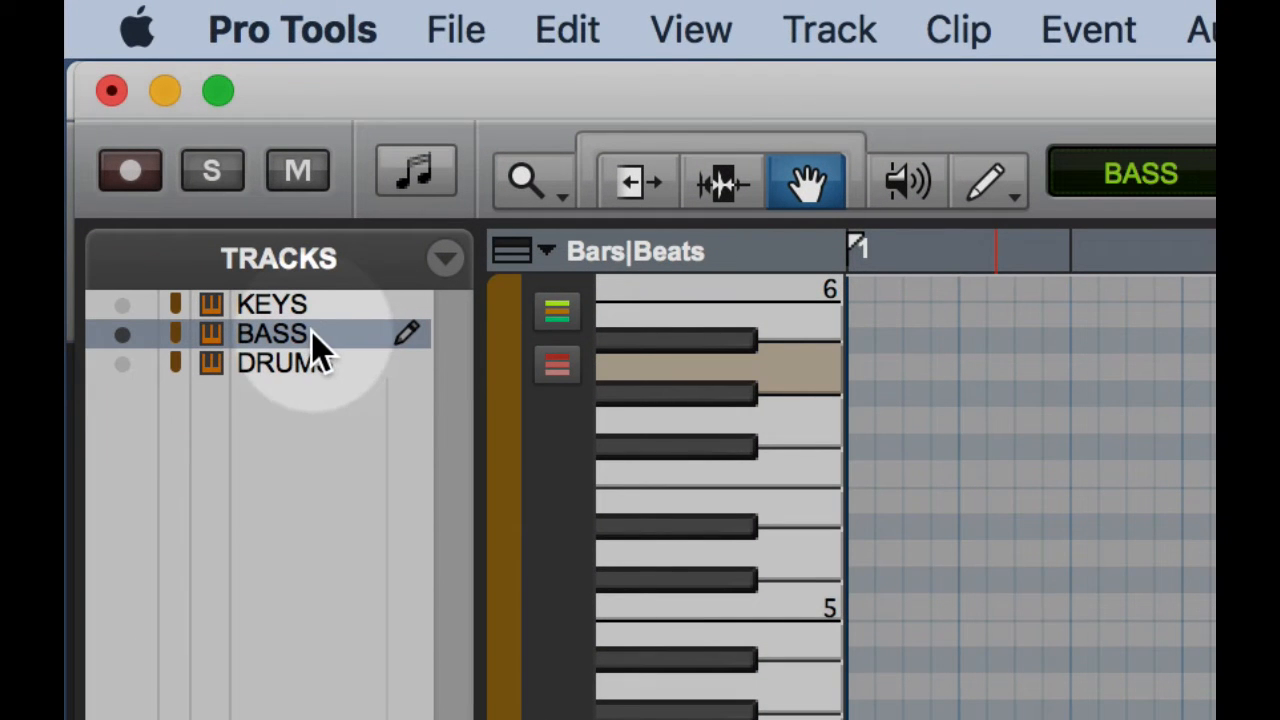
{"action": "mouse_move", "coordinate": [415, 345]}
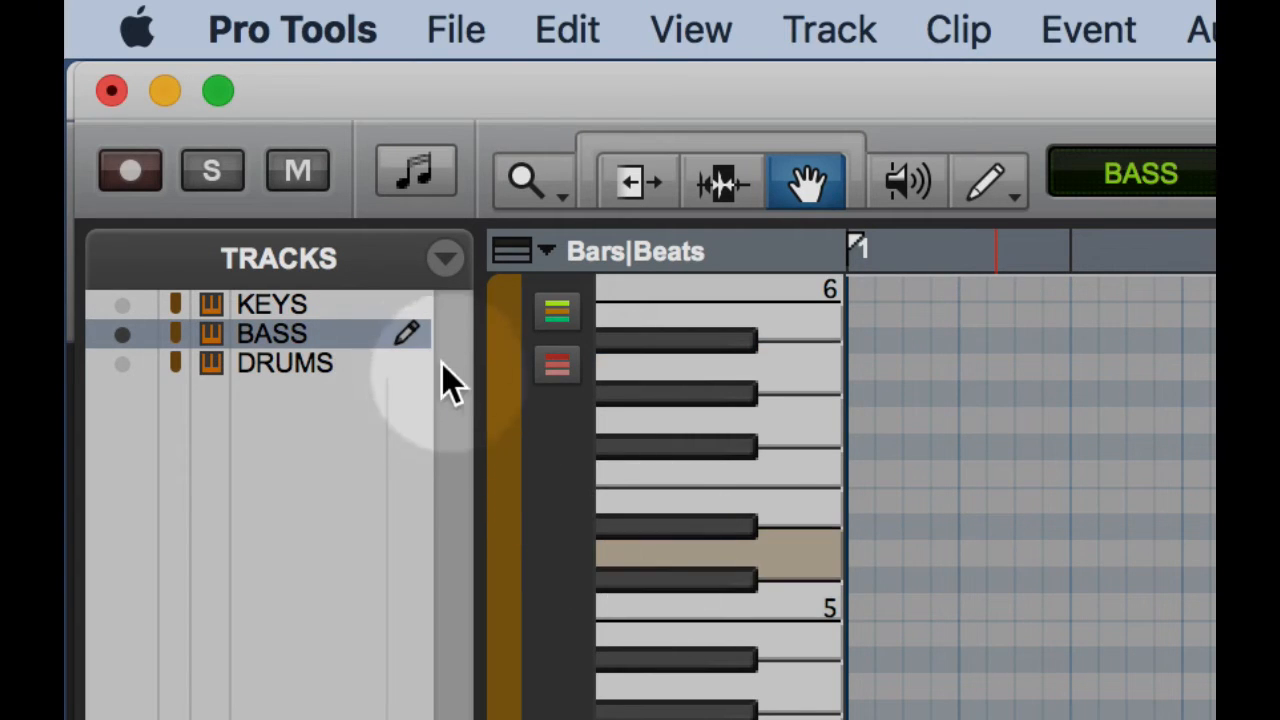
{"action": "mouse_move", "coordinate": [415, 345]}
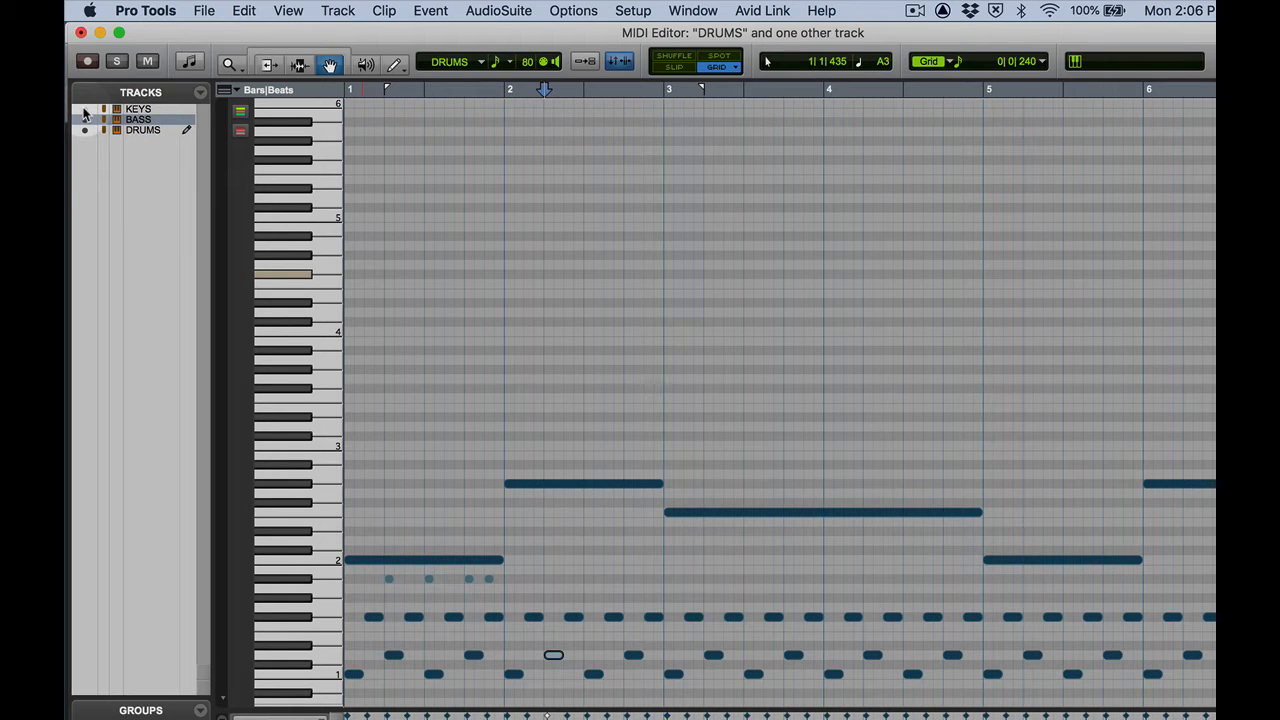
Make the KEYS track visible in the MIDI Editor tracks list
{"action": "left_click", "coordinate": [85, 113]}
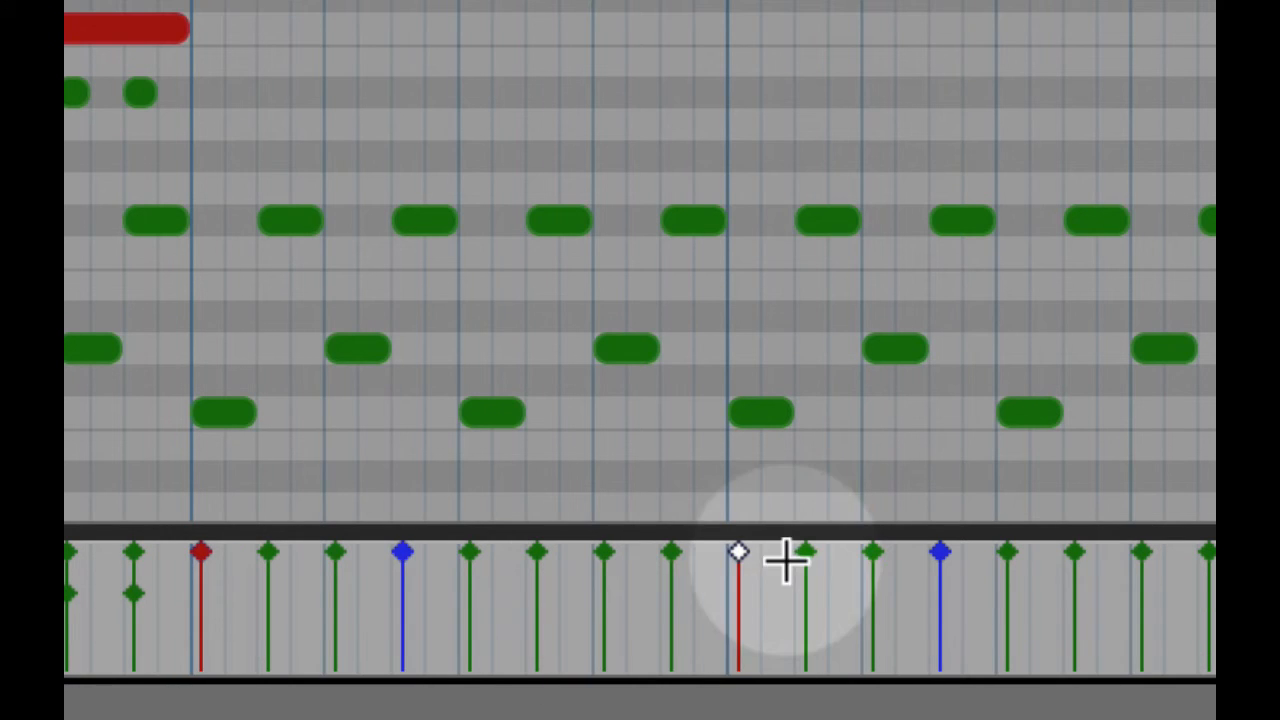
{"action": "mouse_move", "coordinate": [740, 578]}
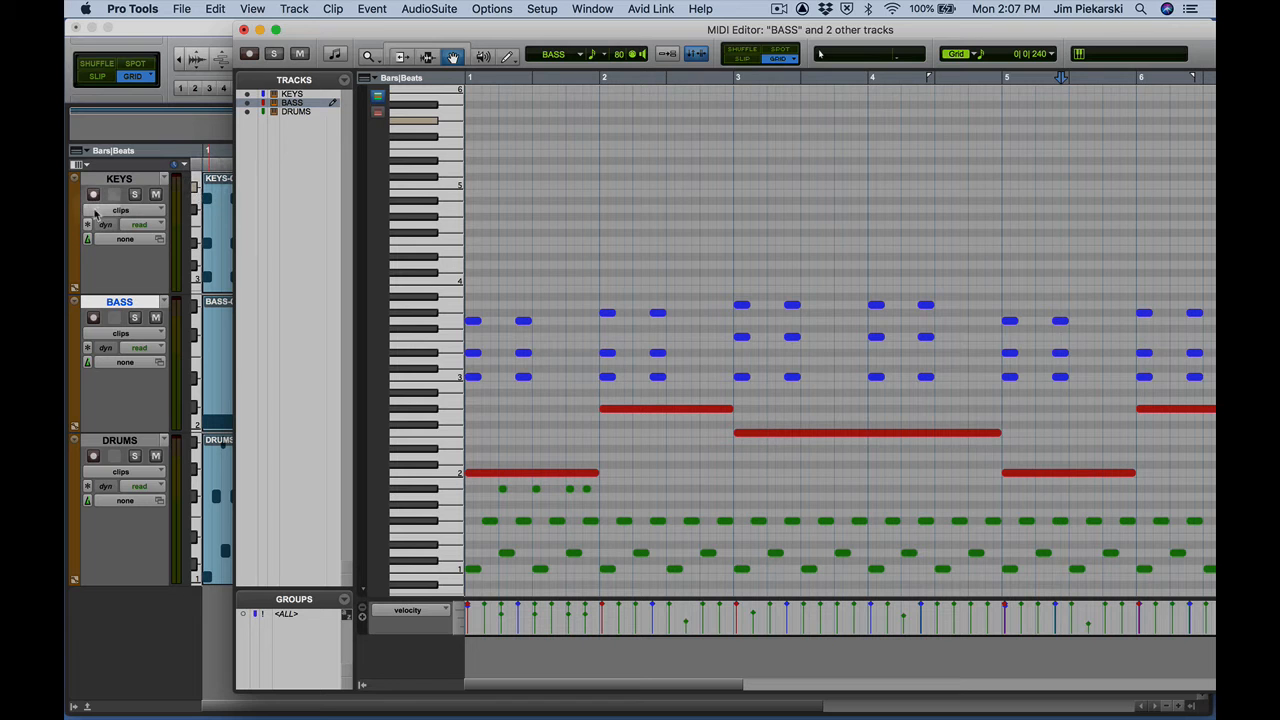
{"action": "mouse_move", "coordinate": [88, 223]}
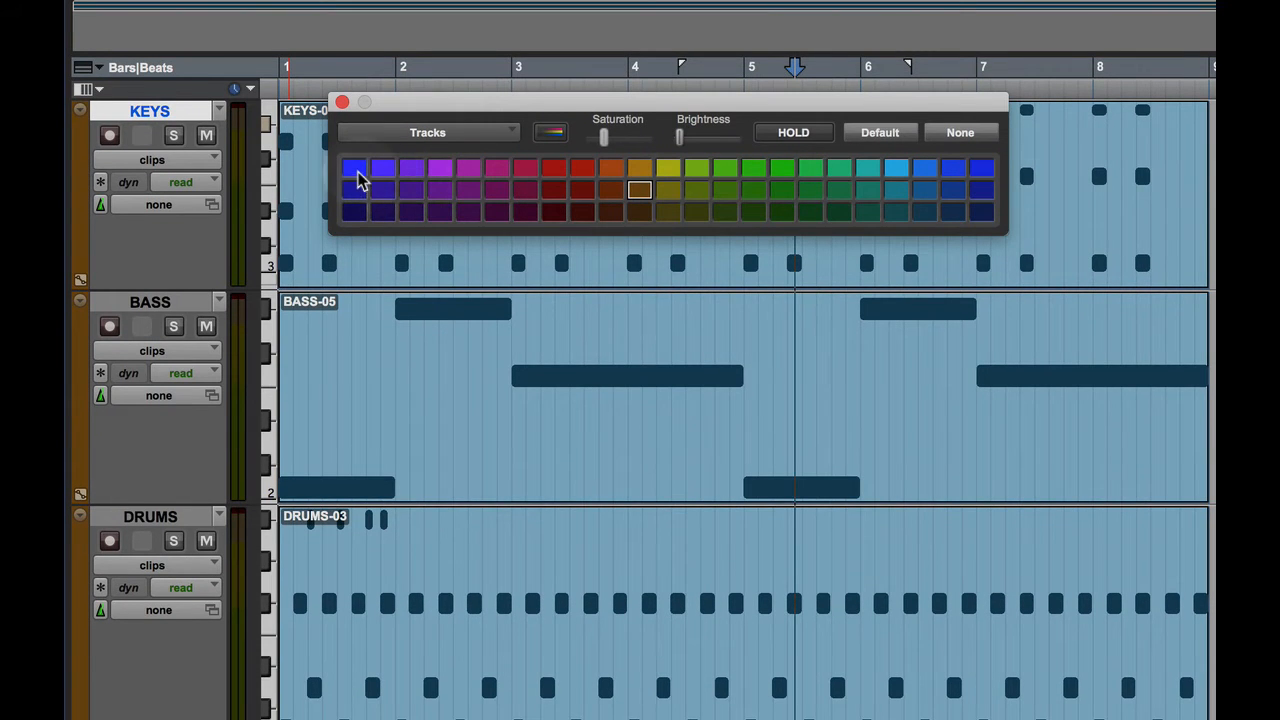
Colour KEYS green and BASS yellow, and try a purple swatch on DRUMS
{"action": "left_click", "coordinate": [783, 167]}
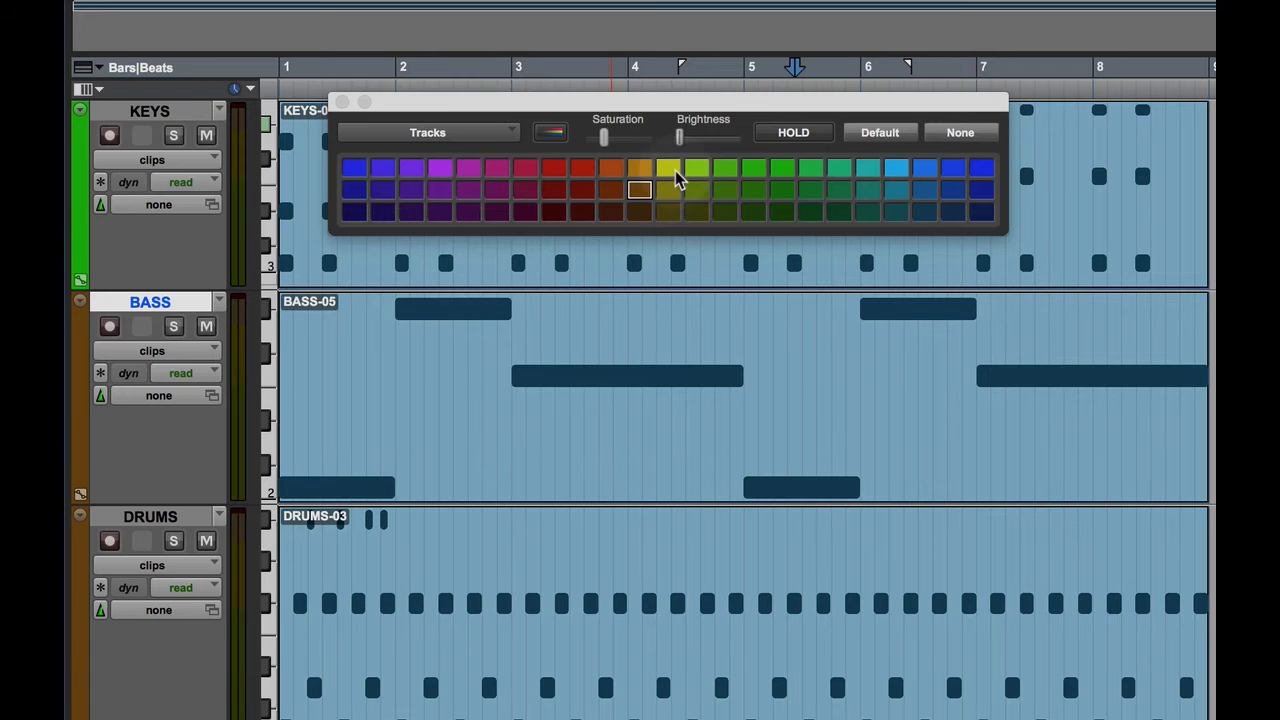
{"action": "left_click", "coordinate": [668, 168]}
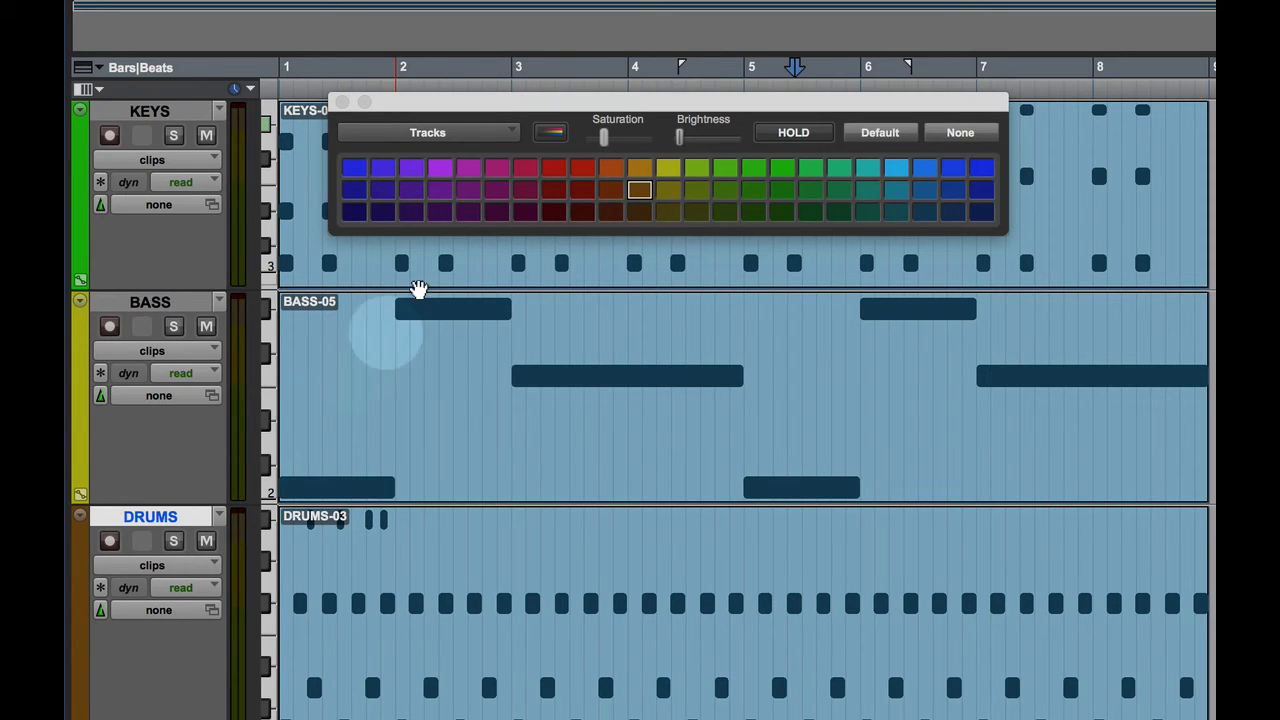
{"action": "left_click", "coordinate": [440, 167]}
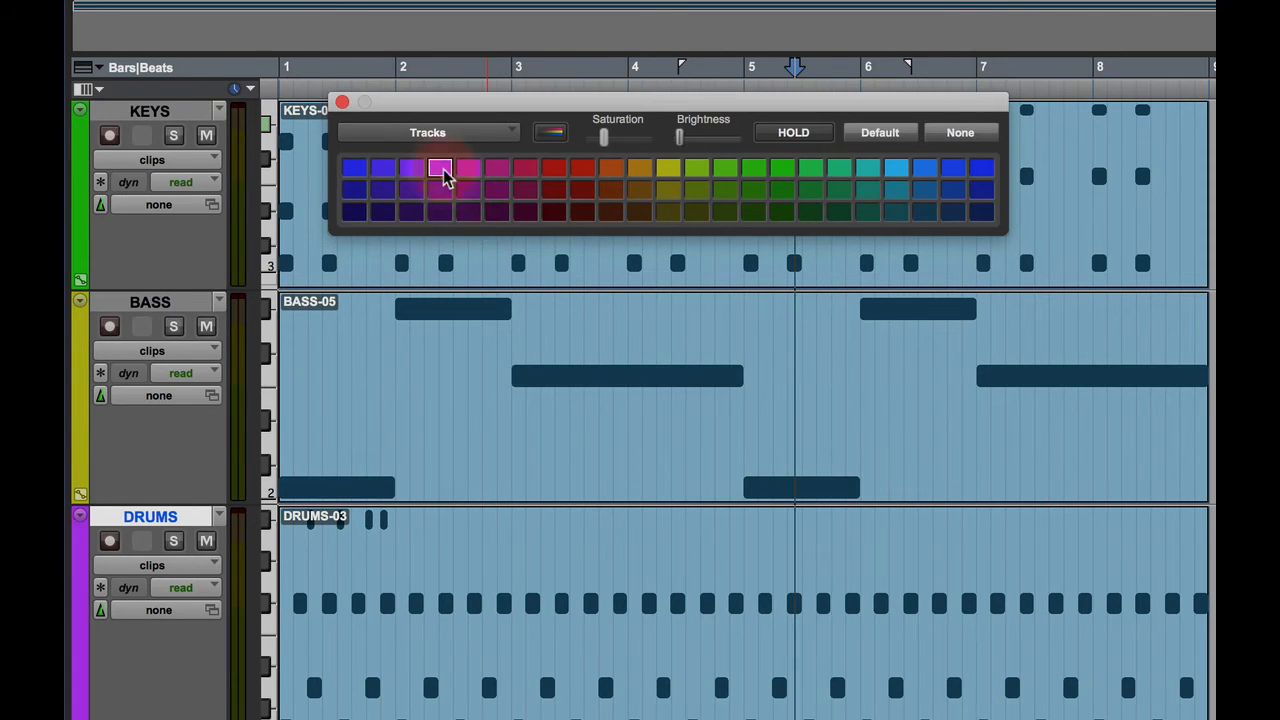
{"action": "left_click", "coordinate": [442, 168]}
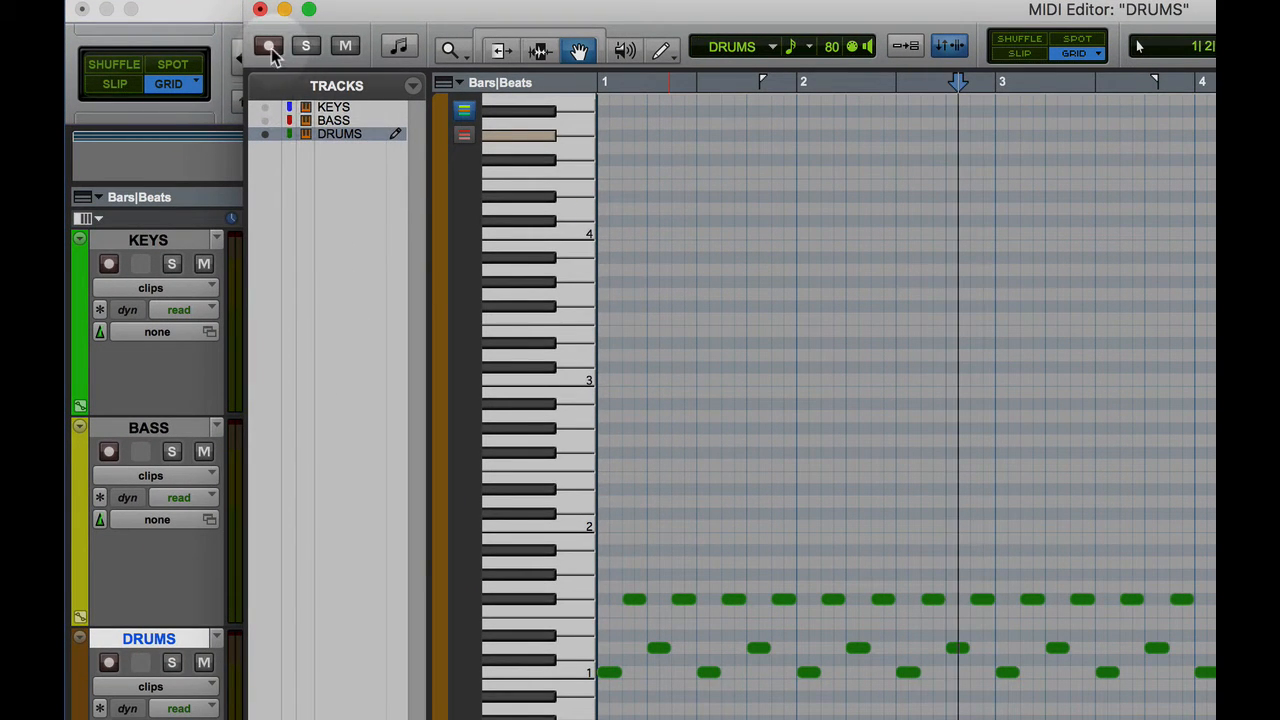
{"action": "mouse_move", "coordinate": [310, 52]}
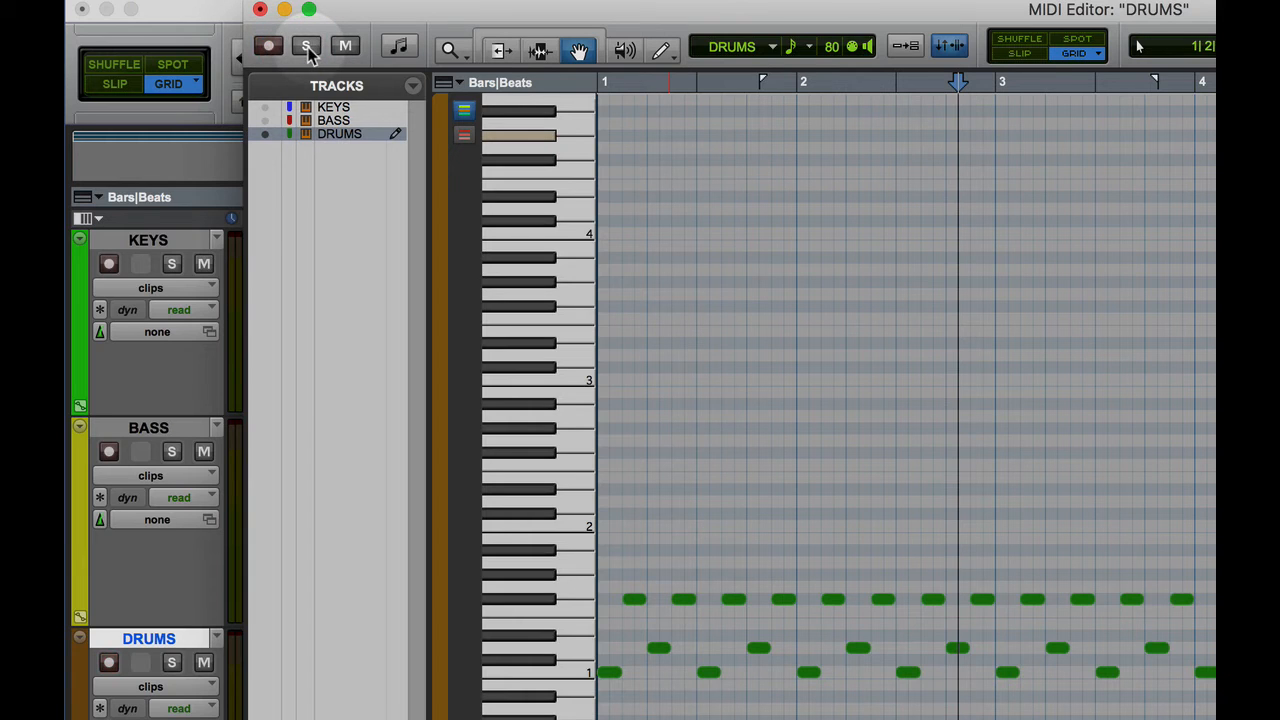
Open the DRUMS track in its own MIDI Editor window
{"action": "left_click", "coordinate": [344, 46]}
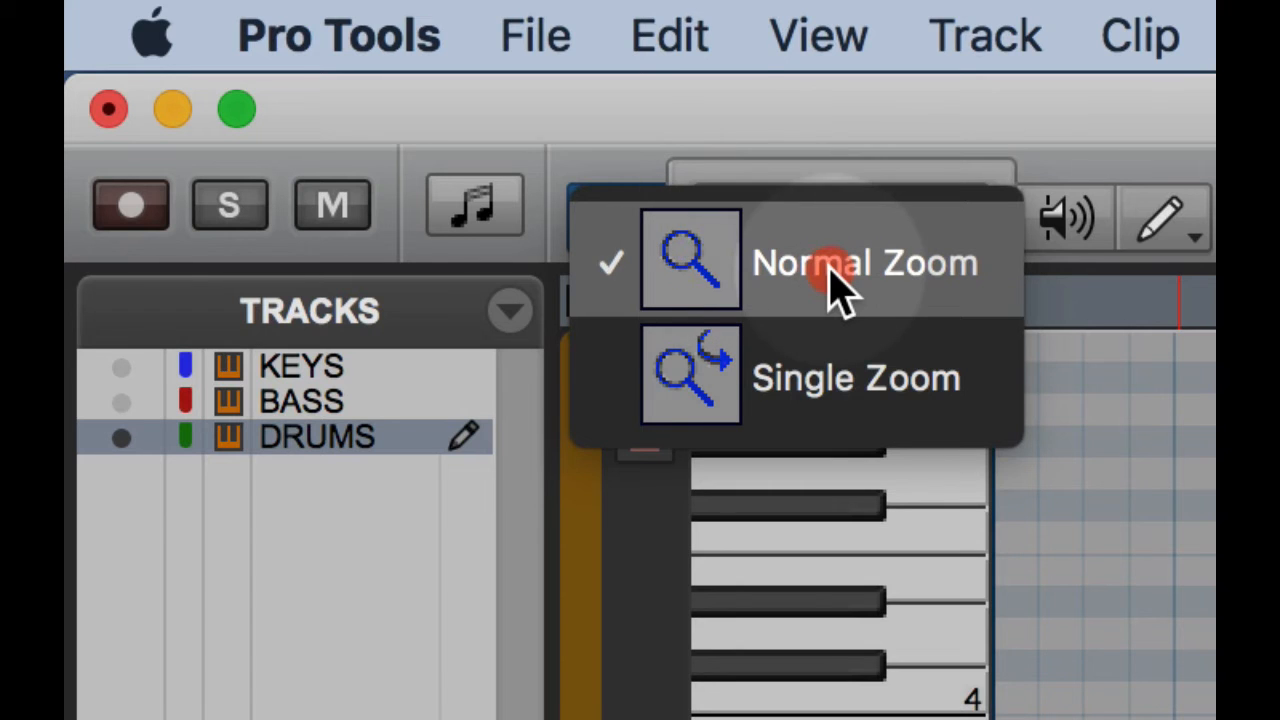
Set the Zoom tool to Single Zoom, magnify the DRUMS notes, then return to the Grabber
{"action": "left_click", "coordinate": [862, 262]}
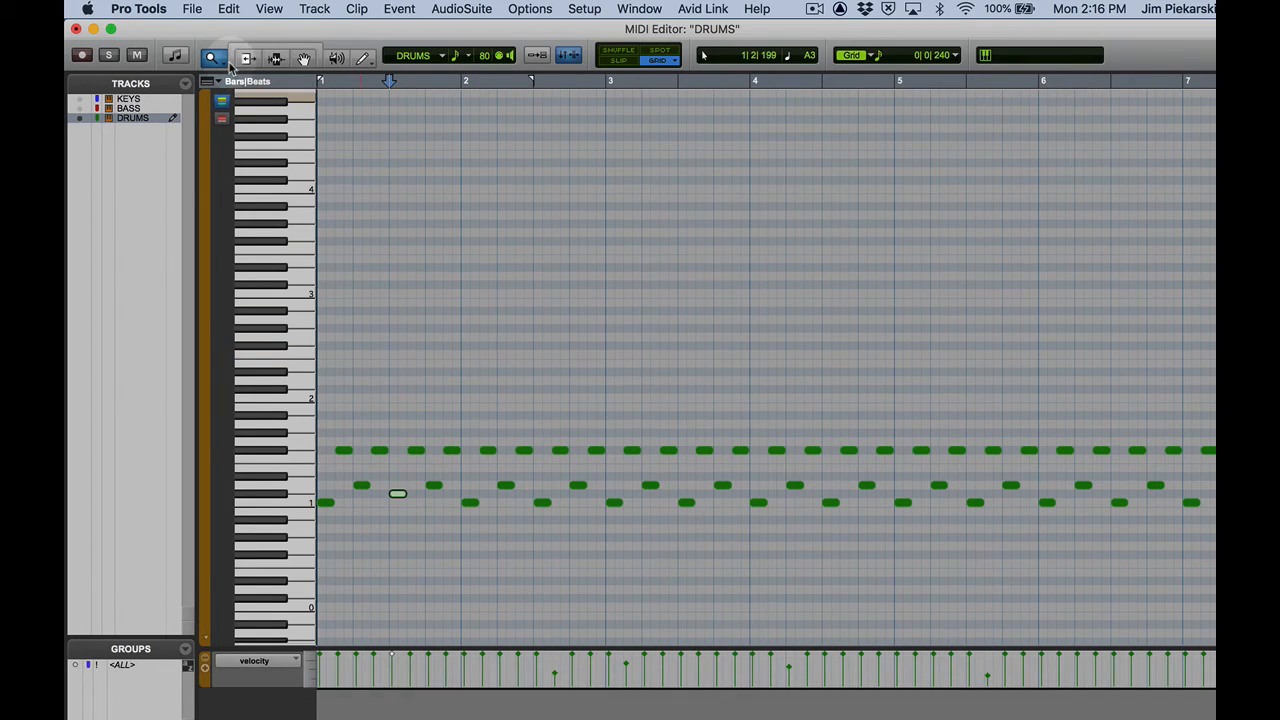
{"action": "left_click", "coordinate": [211, 57]}
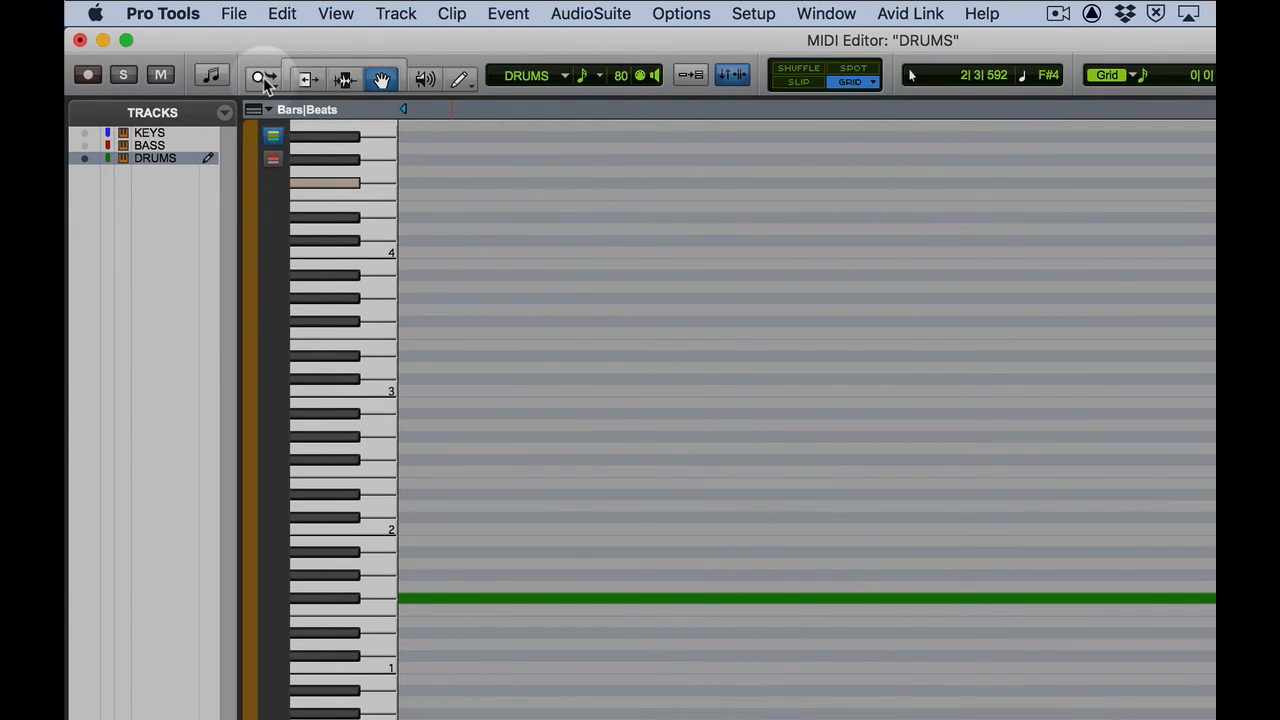
{"action": "left_click", "coordinate": [381, 78]}
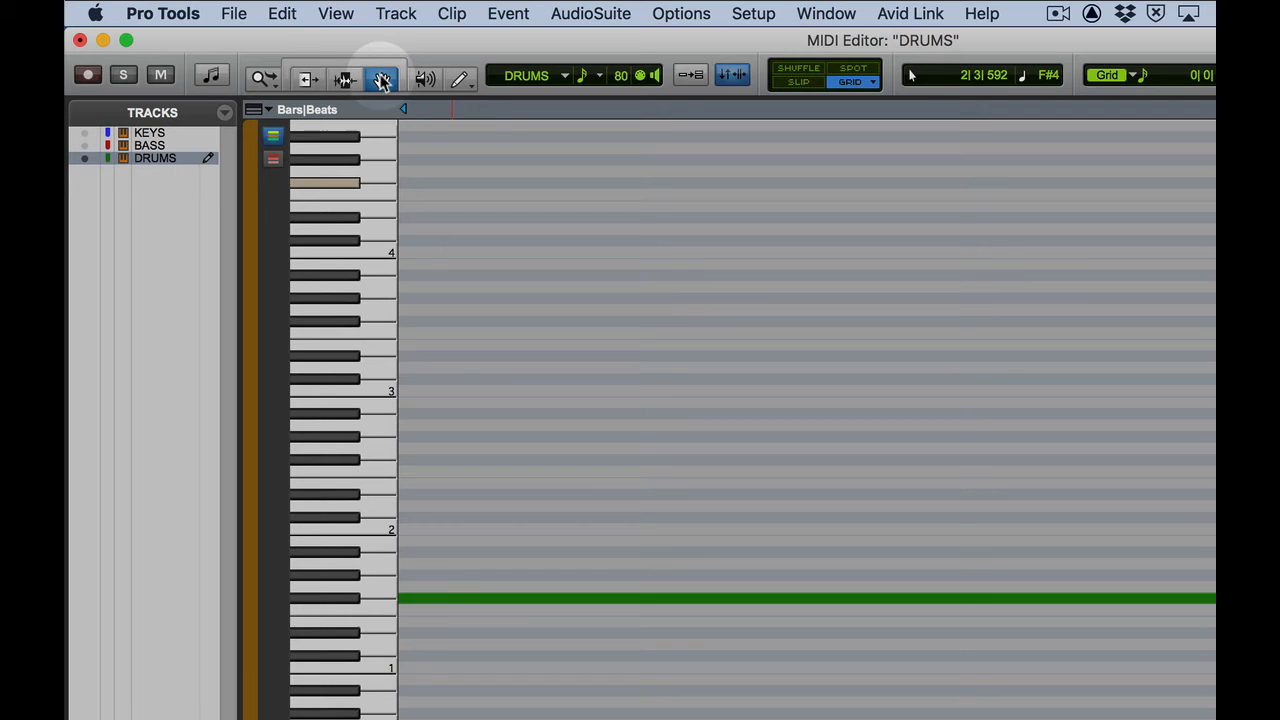
{"action": "mouse_move", "coordinate": [381, 78]}
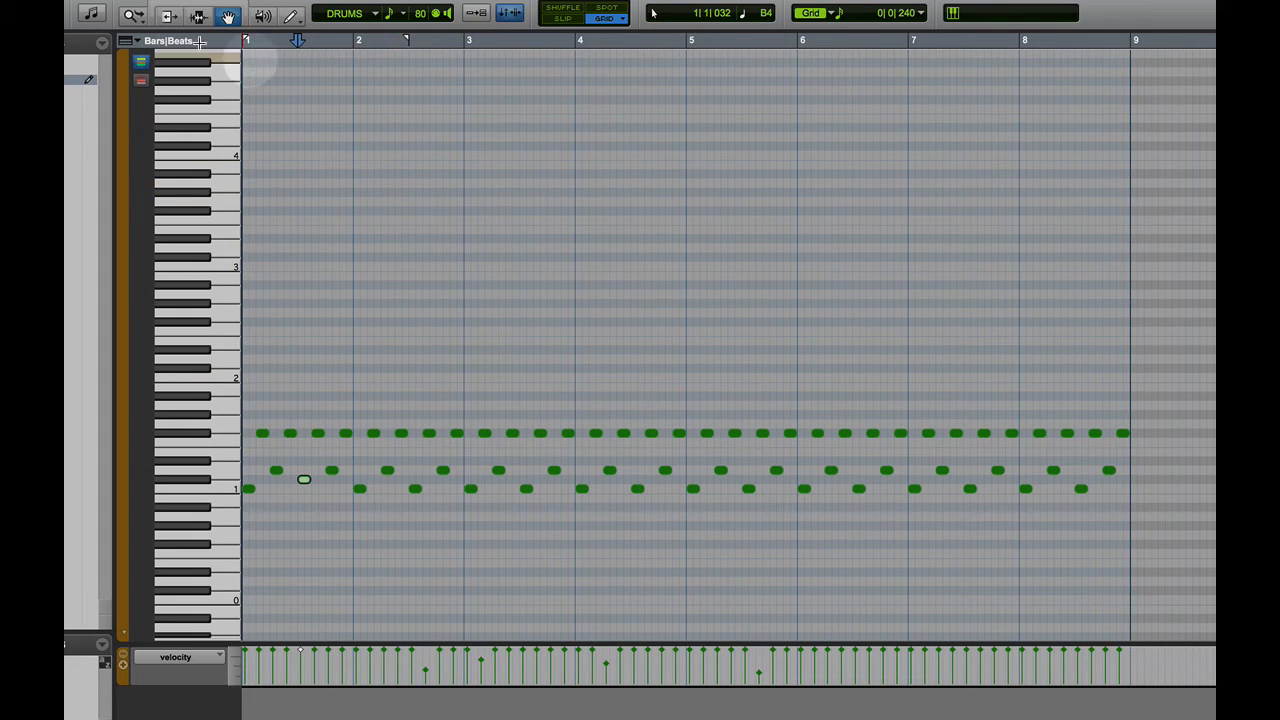
{"action": "mouse_move", "coordinate": [169, 17]}
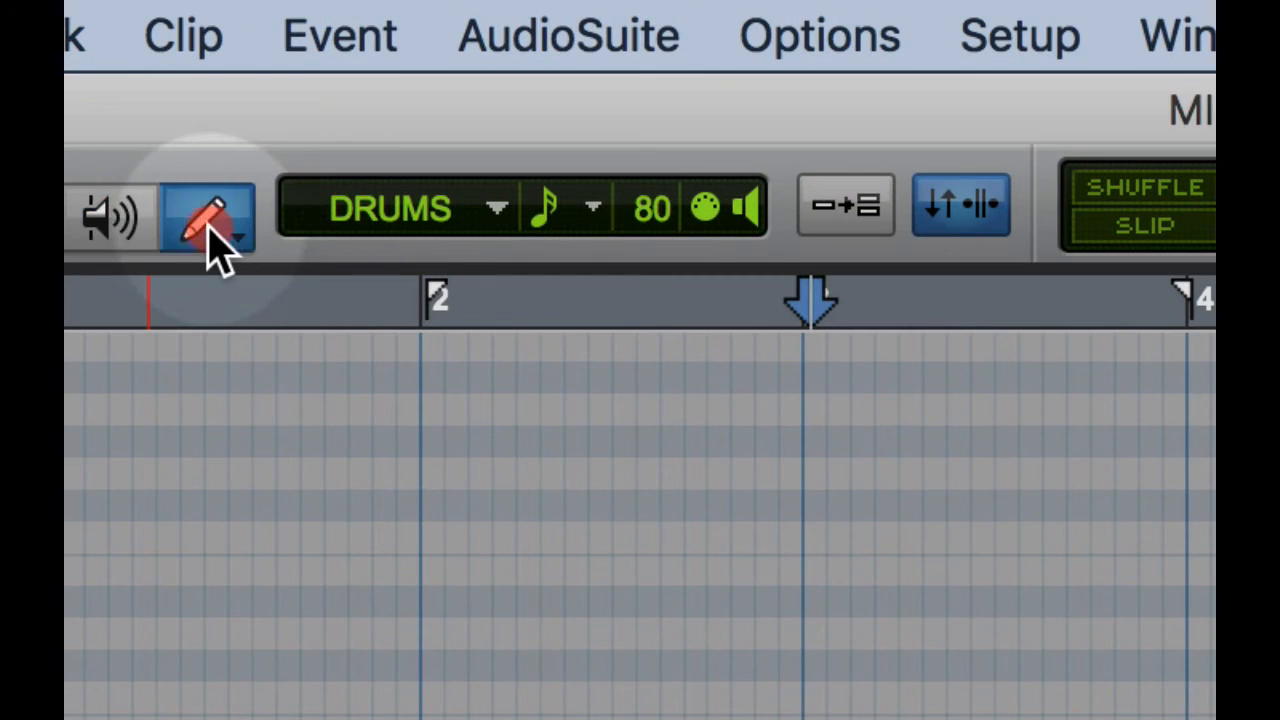
Select the Pencil tool and check the note duration choices for new drum notes
{"action": "left_click", "coordinate": [207, 210]}
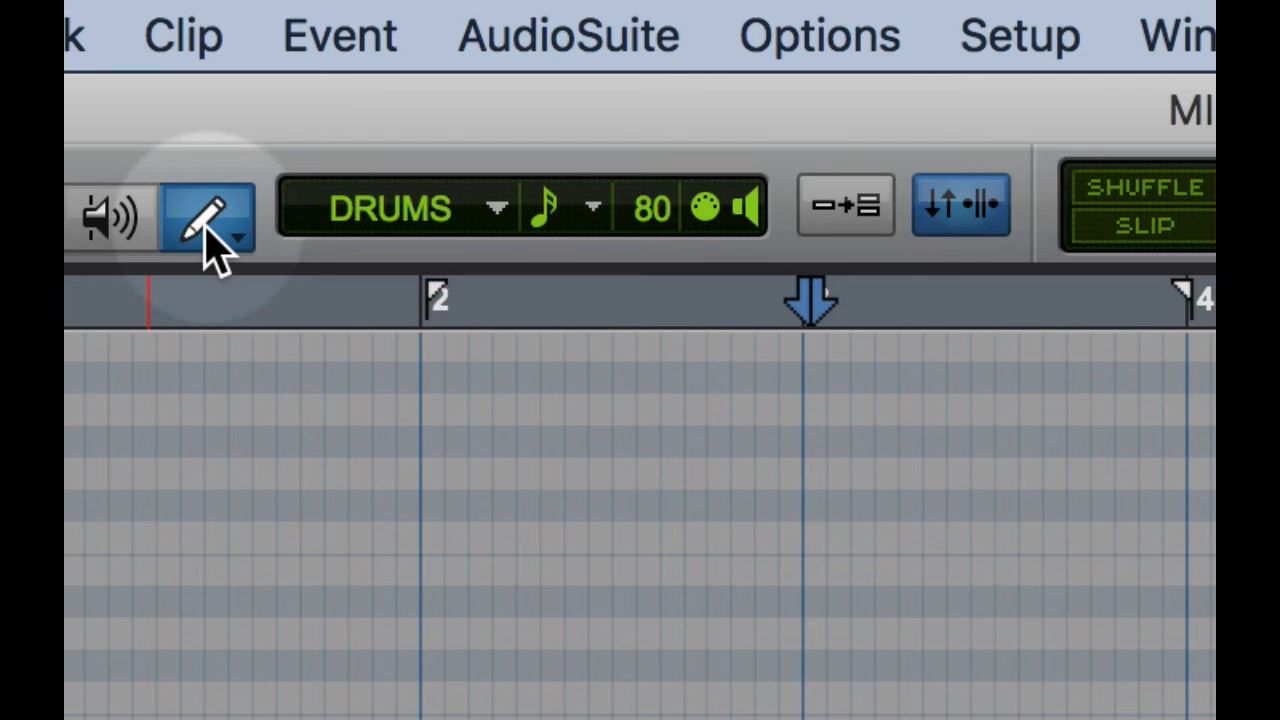
{"action": "mouse_move", "coordinate": [365, 235]}
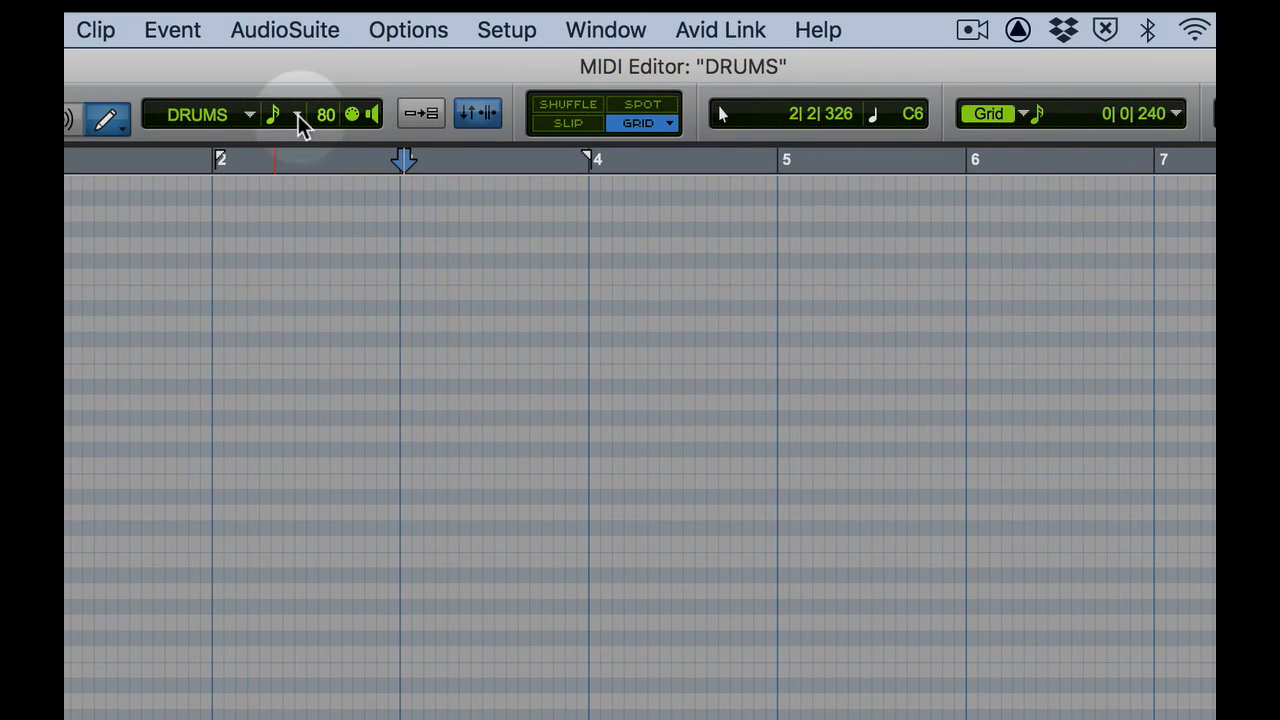
{"action": "left_click", "coordinate": [275, 114]}
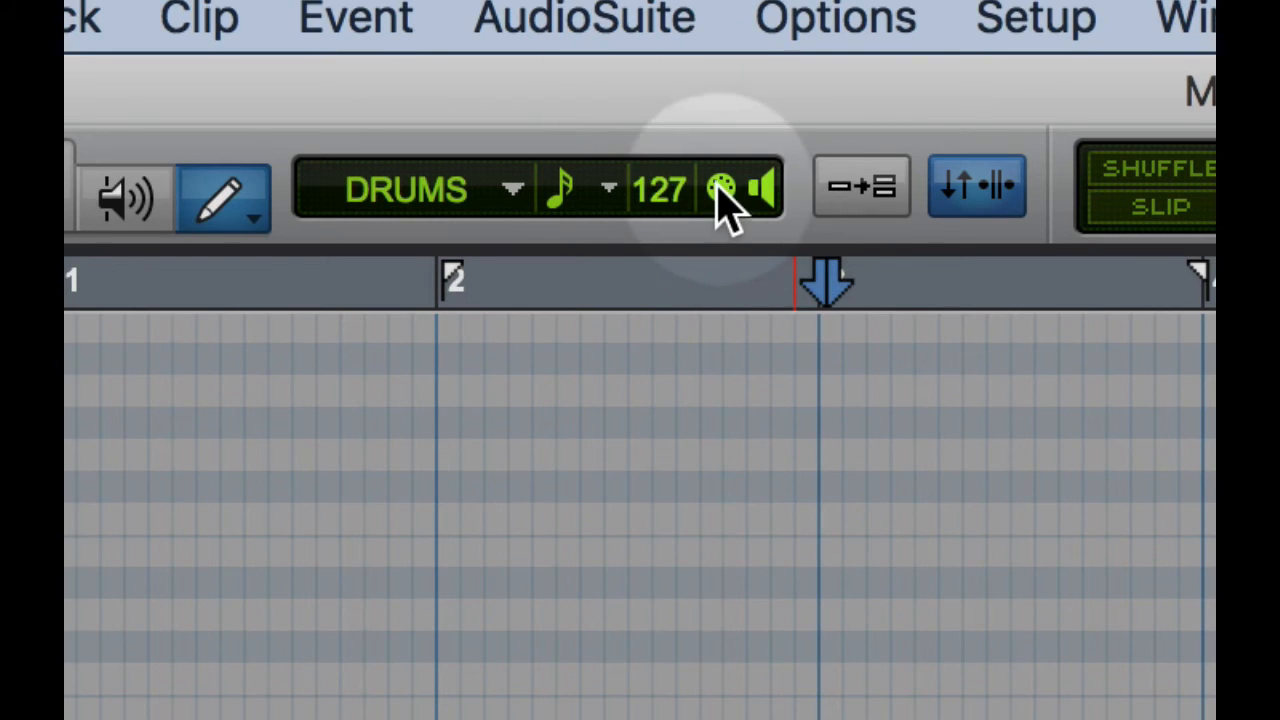
{"action": "mouse_move", "coordinate": [760, 190]}
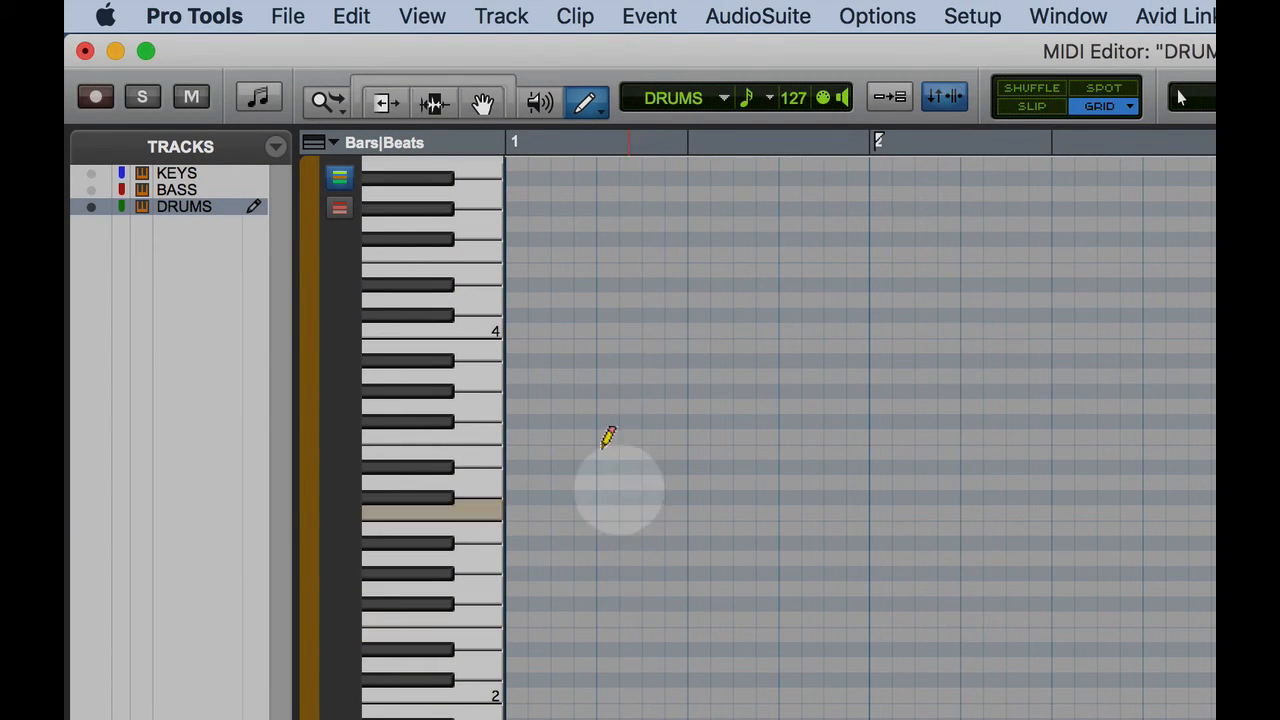
Pencil in a new full-velocity drum note in bar 1 of the DRUMS pattern
{"action": "left_click", "coordinate": [587, 101]}
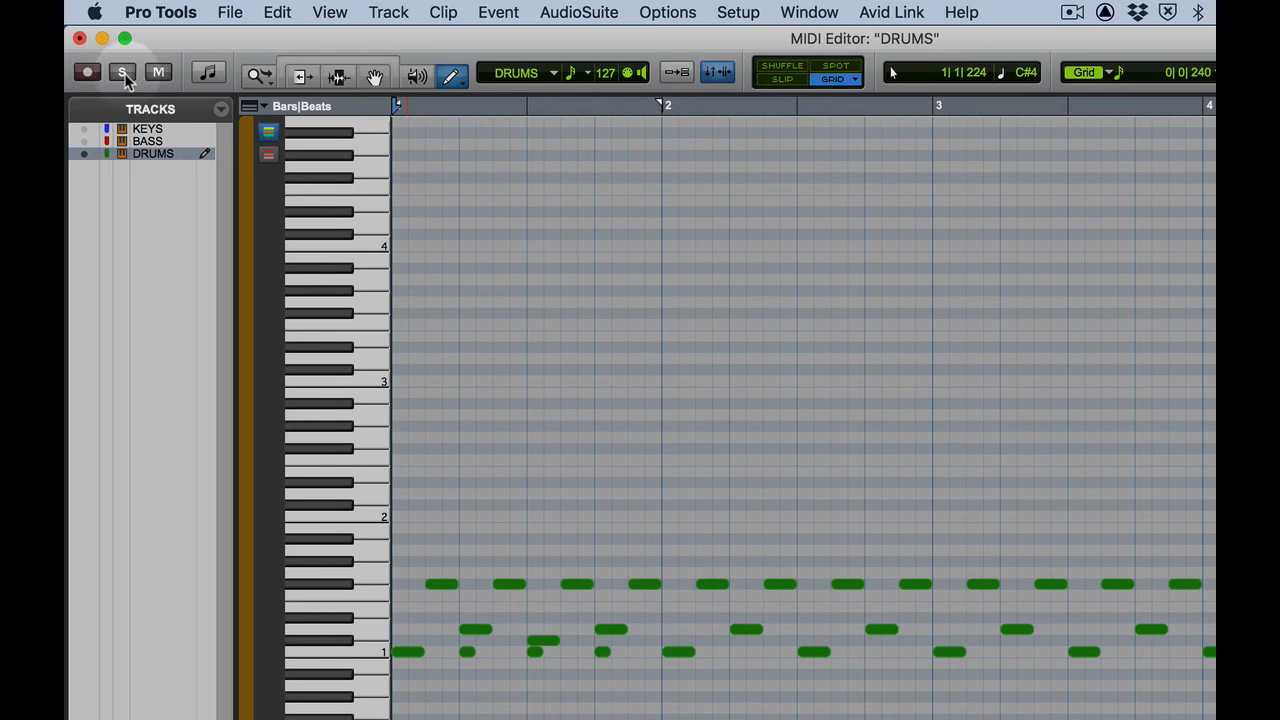
{"action": "left_click", "coordinate": [121, 72]}
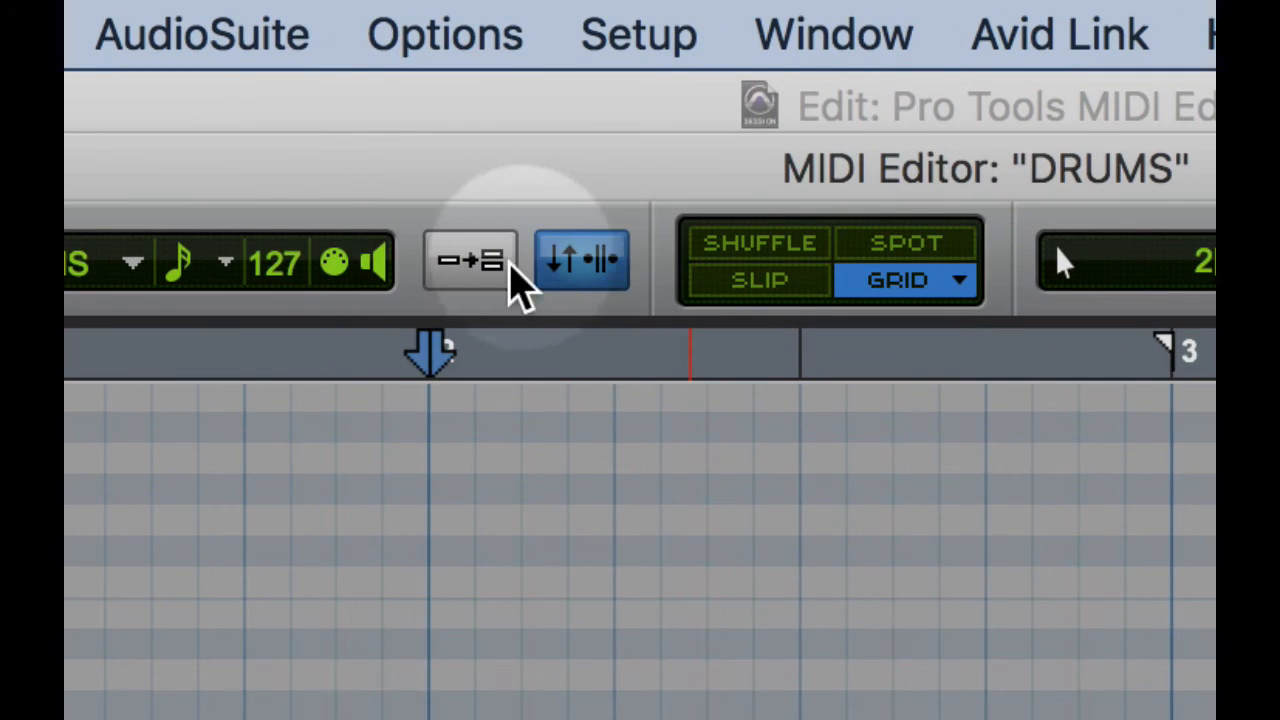
{"action": "left_click", "coordinate": [470, 260]}
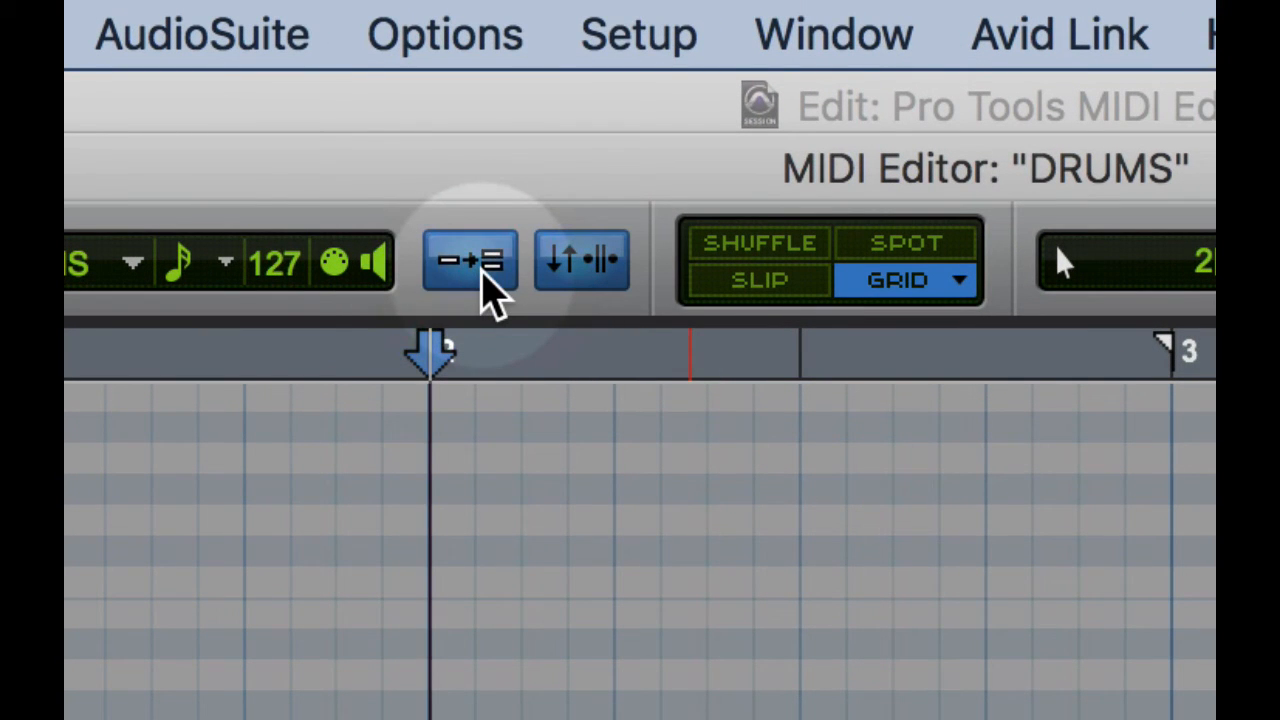
{"action": "left_click", "coordinate": [470, 260]}
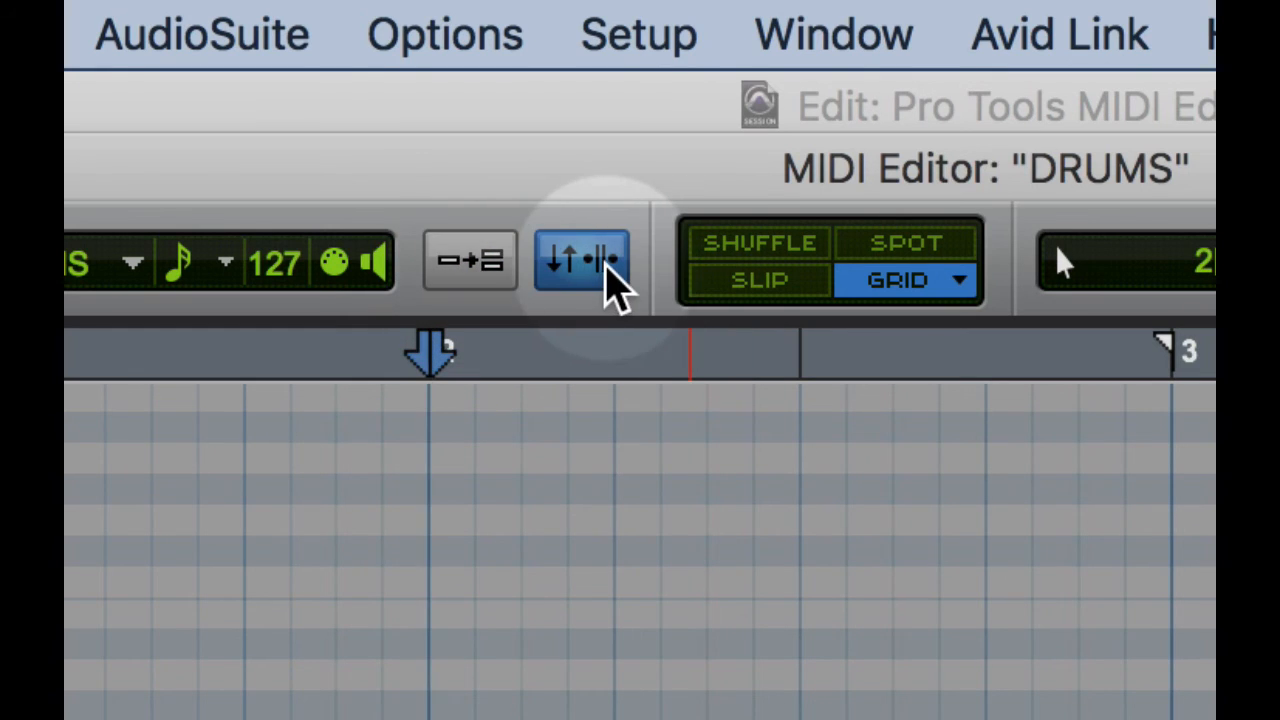
{"action": "mouse_move", "coordinate": [580, 260]}
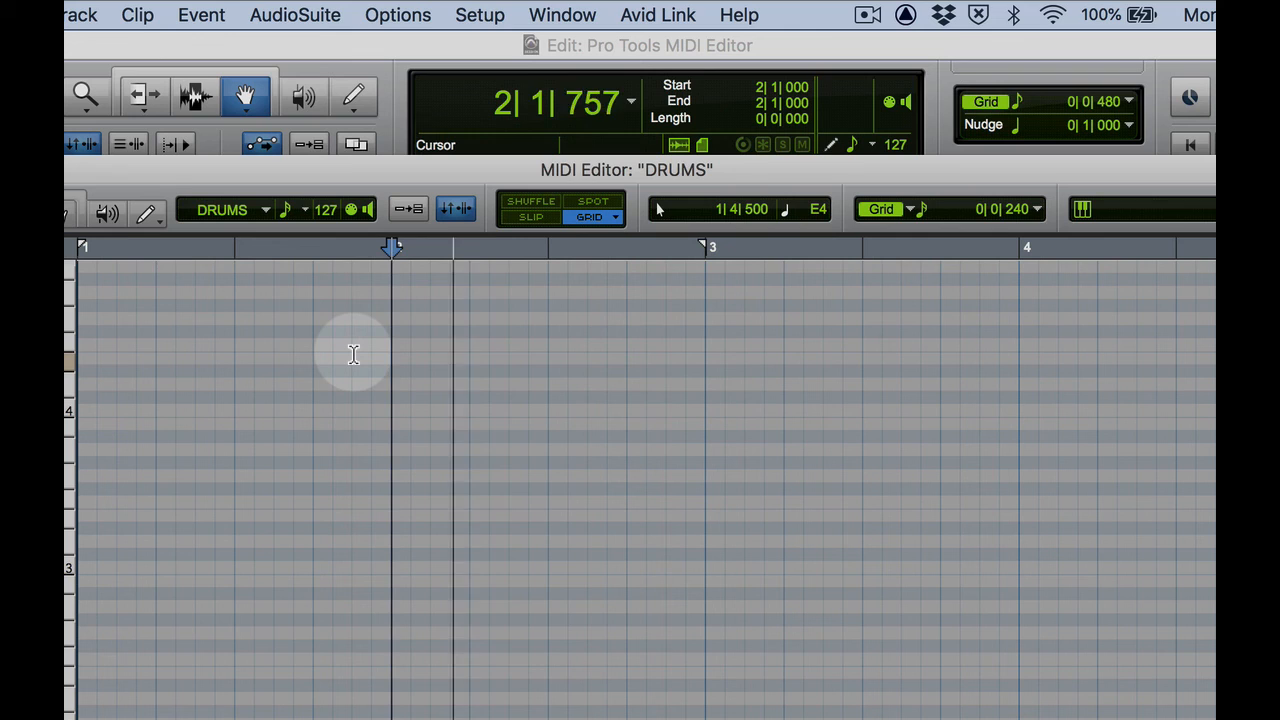
{"action": "left_click", "coordinate": [392, 300]}
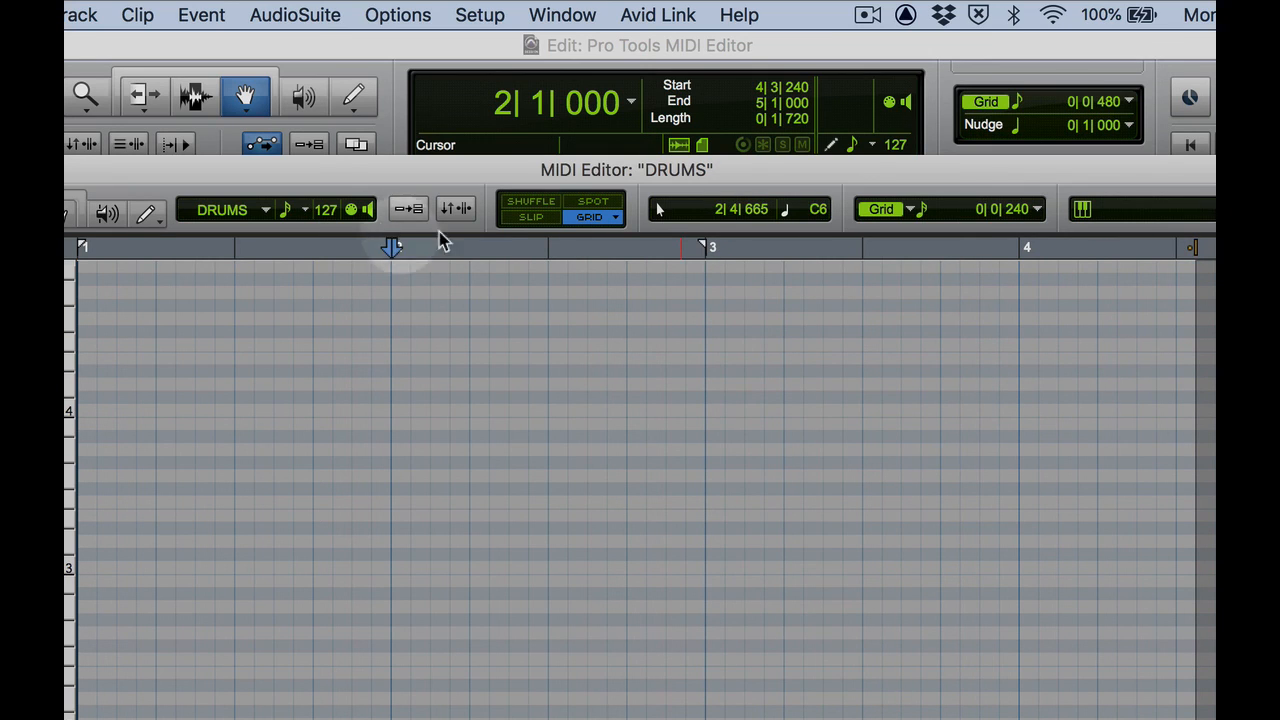
{"action": "mouse_move", "coordinate": [458, 209]}
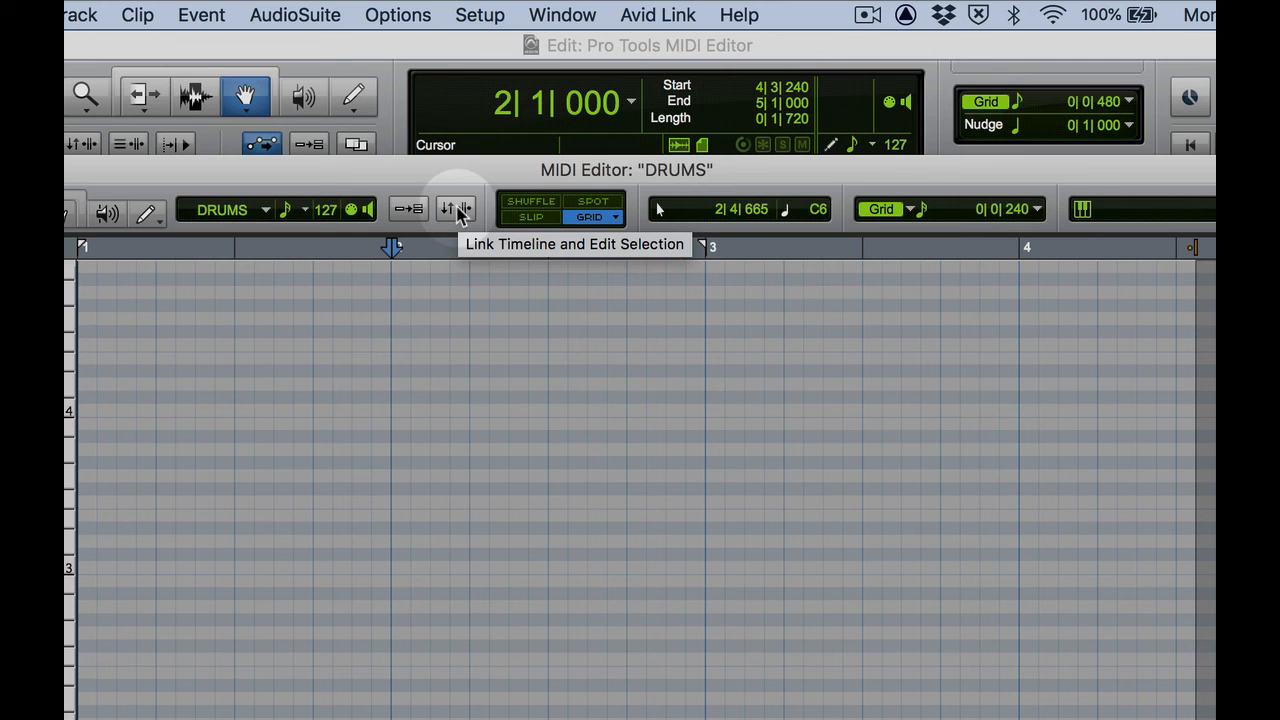
{"action": "left_click", "coordinate": [447, 208]}
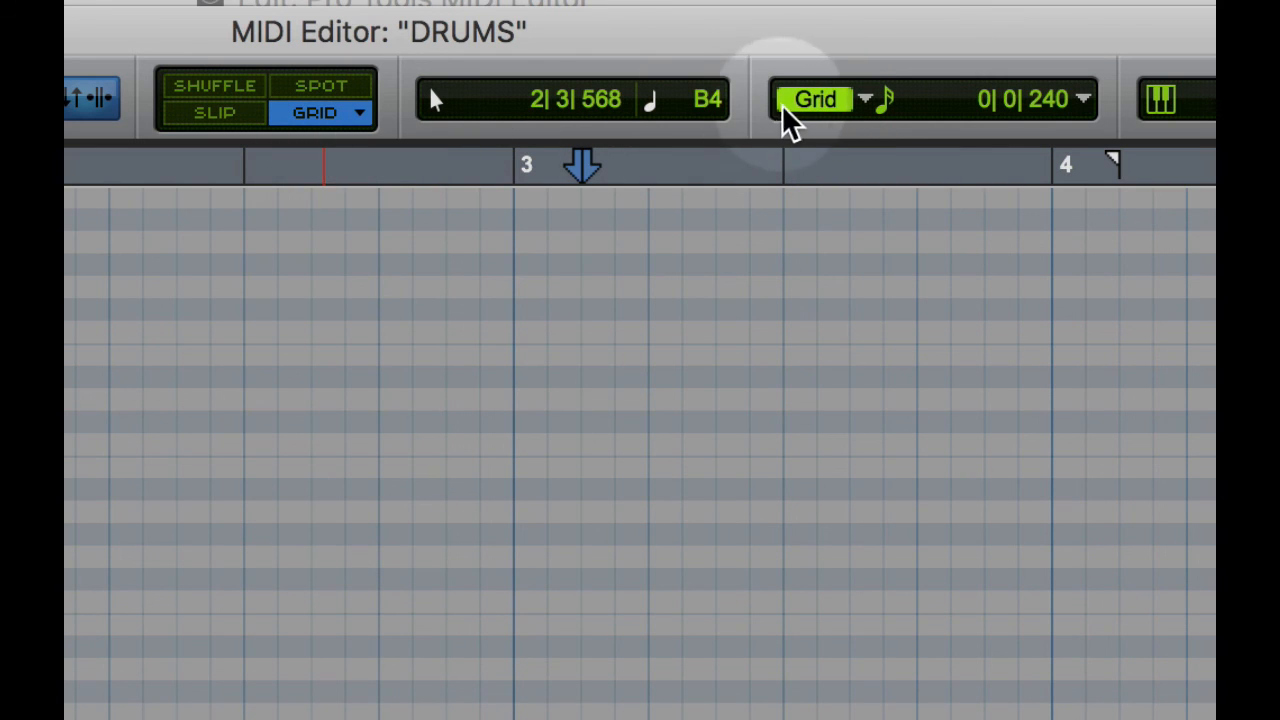
{"action": "left_click", "coordinate": [1083, 99]}
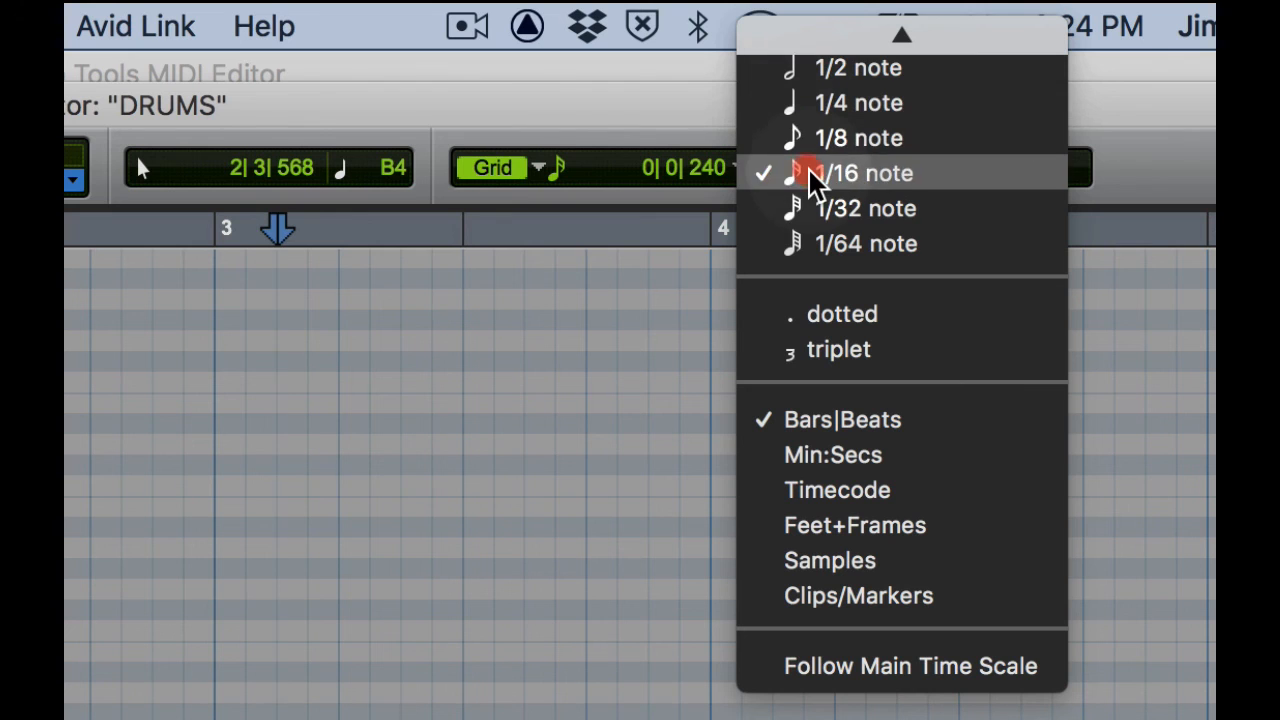
{"action": "left_click", "coordinate": [868, 173]}
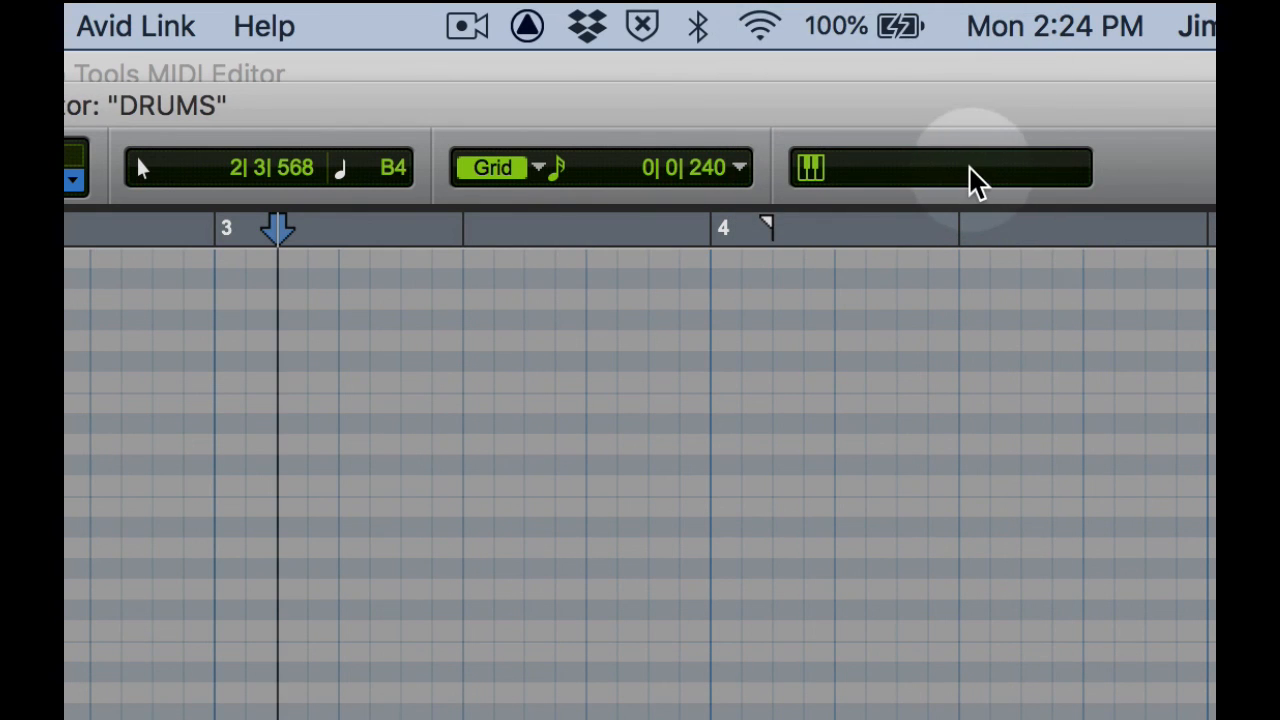